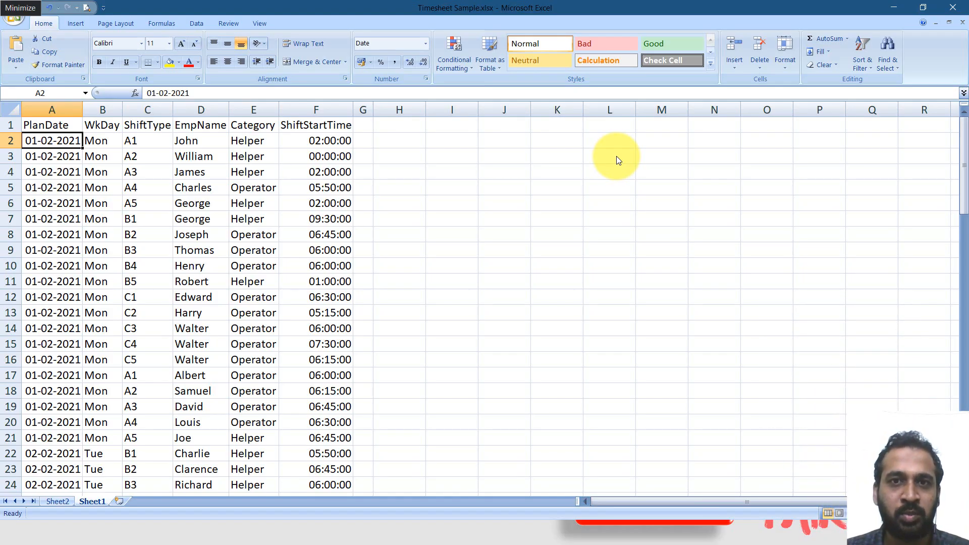
mouse_move(613, 159)
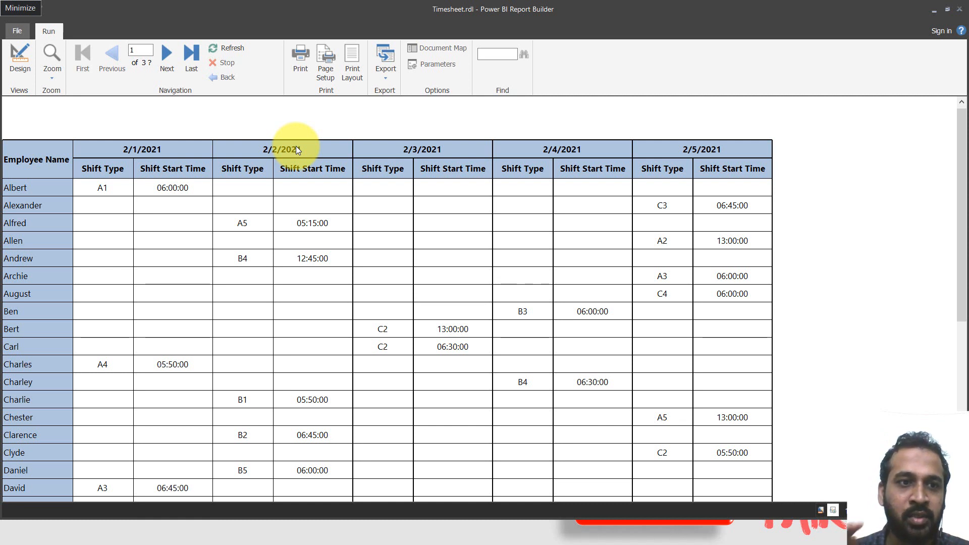
mouse_move(241, 375)
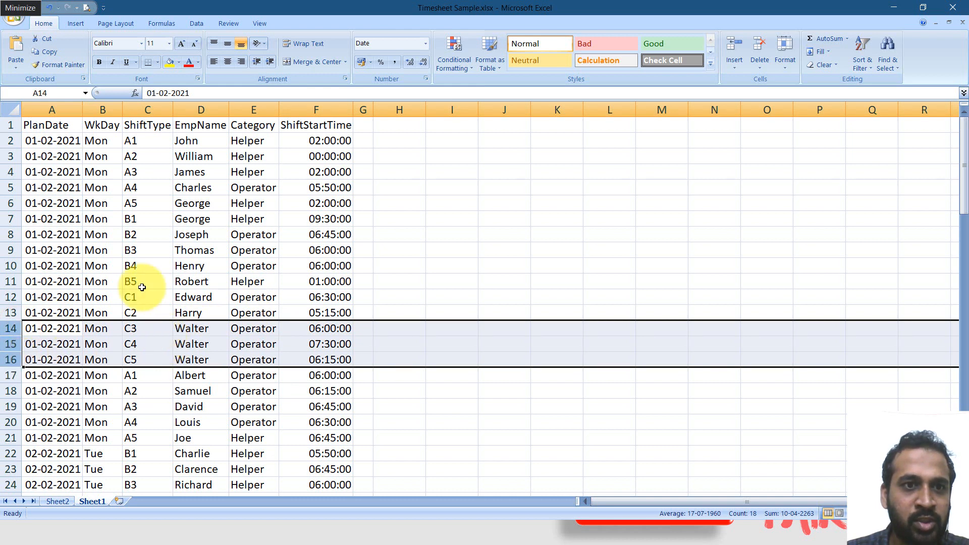
Step: Scroll through the previewed timesheet report pages
click(52, 203)
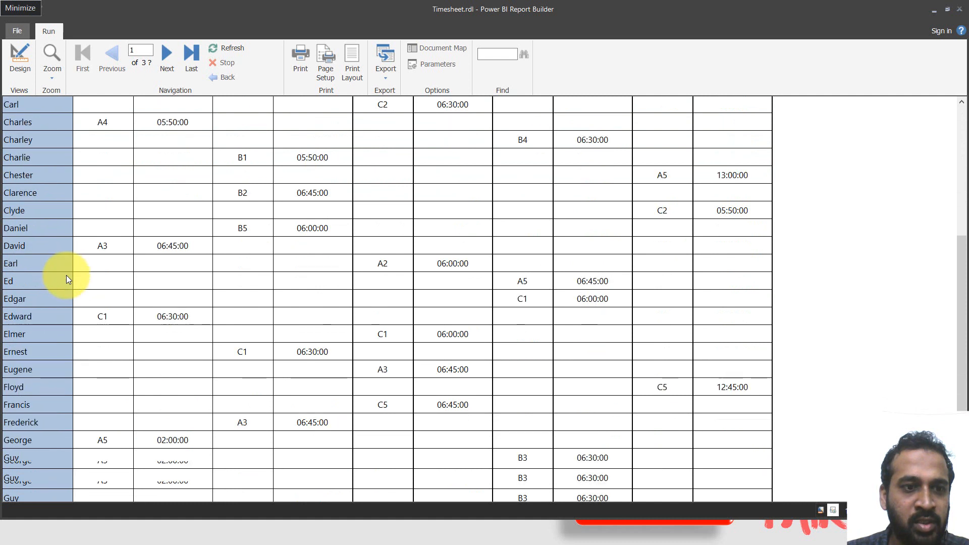
scroll(down, 3)
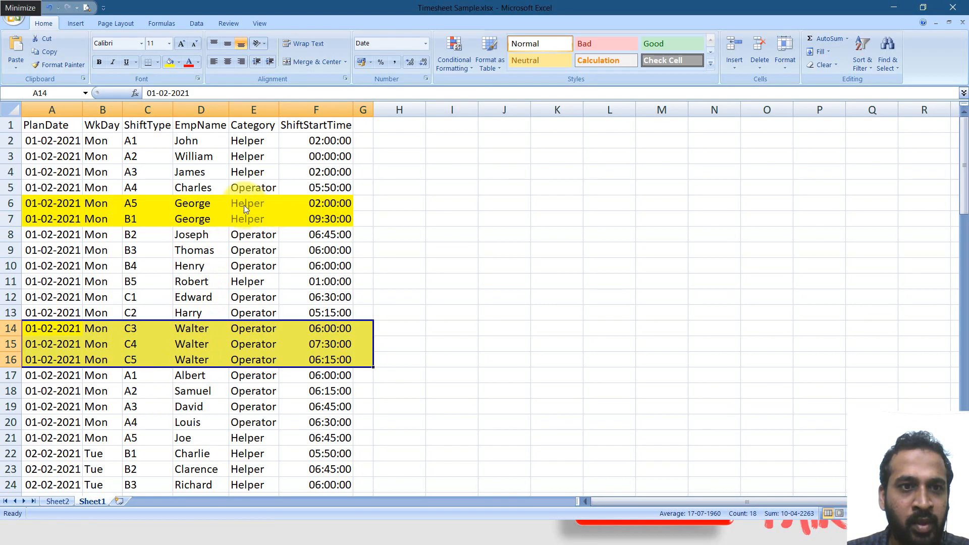
click(147, 219)
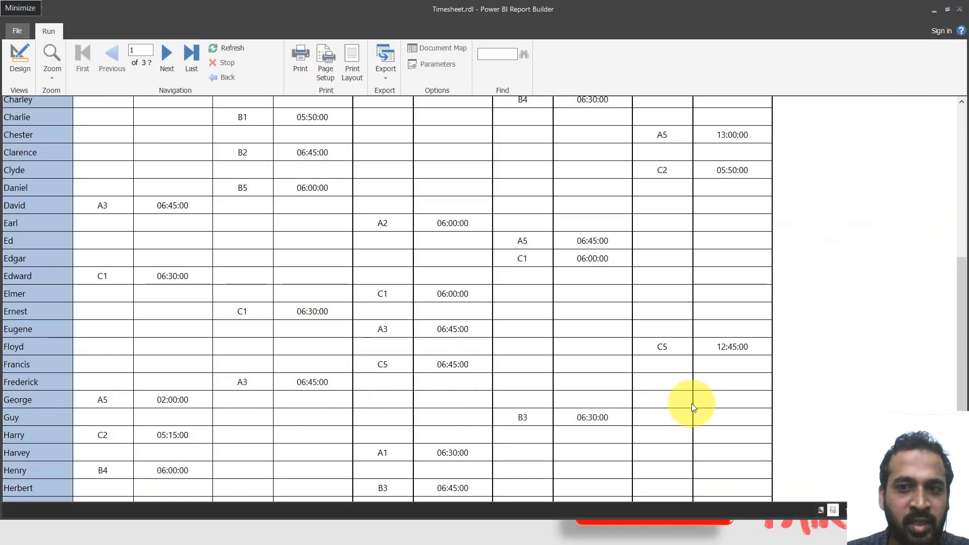
mouse_move(148, 410)
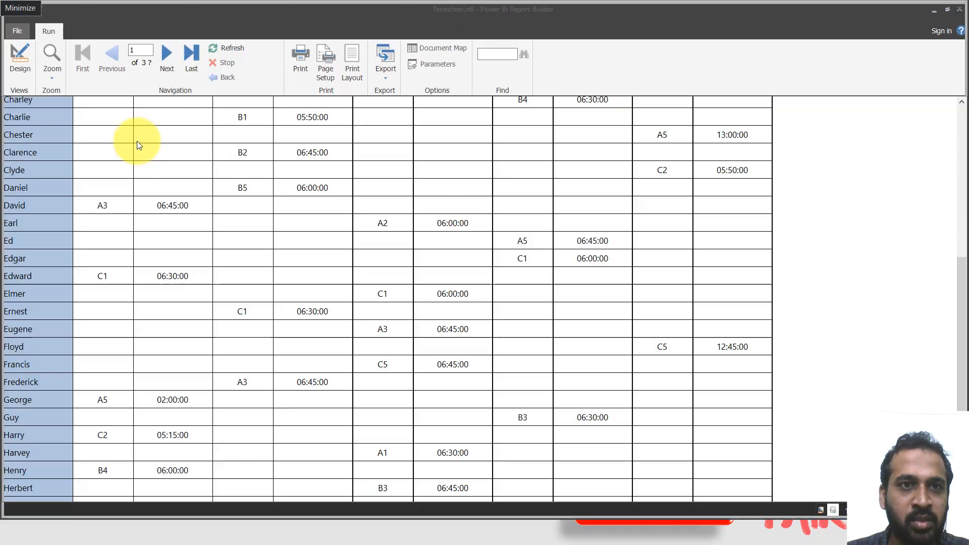
Step: Page to the report's last page listing William, Willie and Willis, then back one page
click(190, 55)
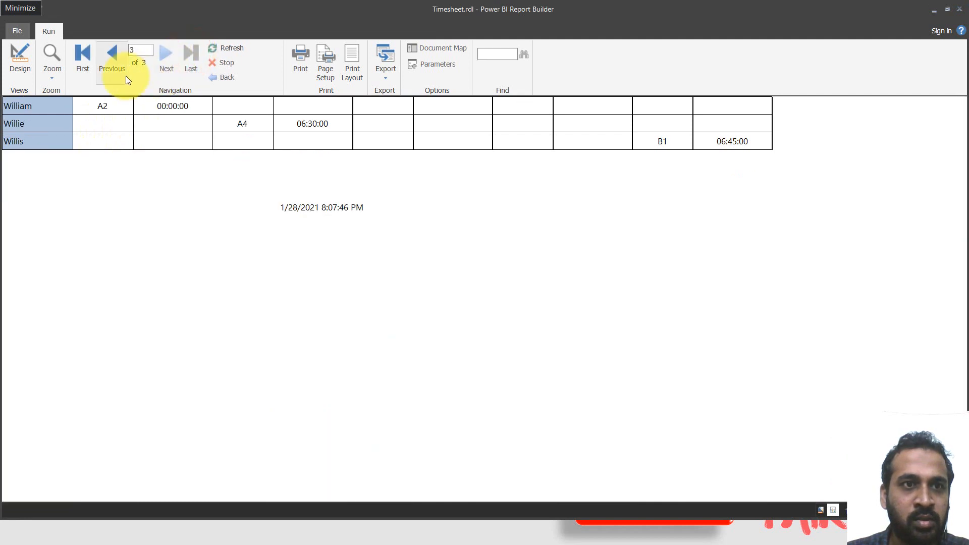
click(112, 55)
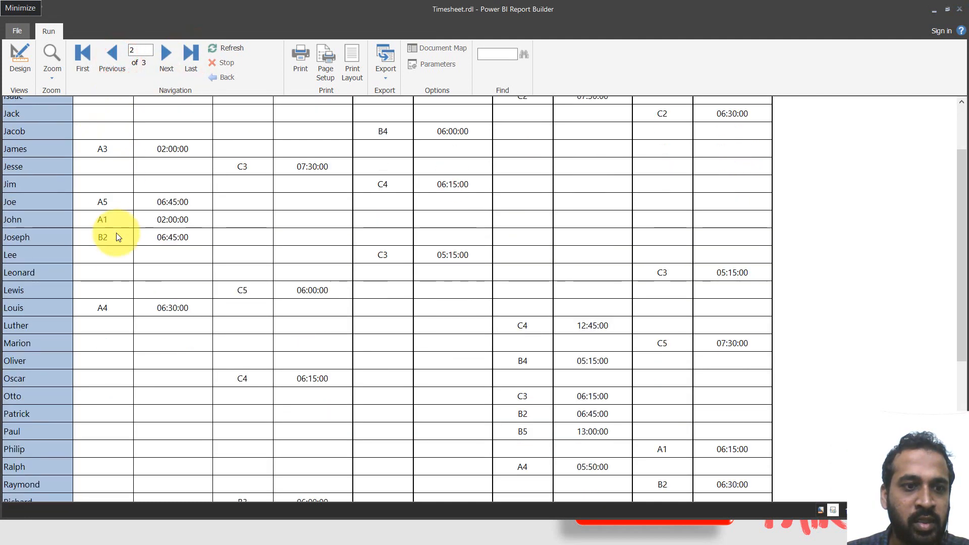
click(165, 55)
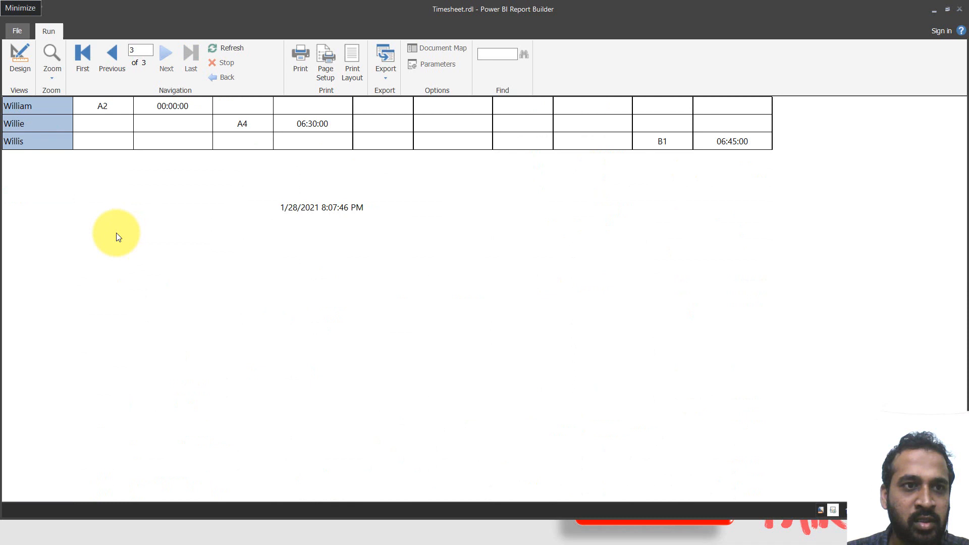
click(112, 56)
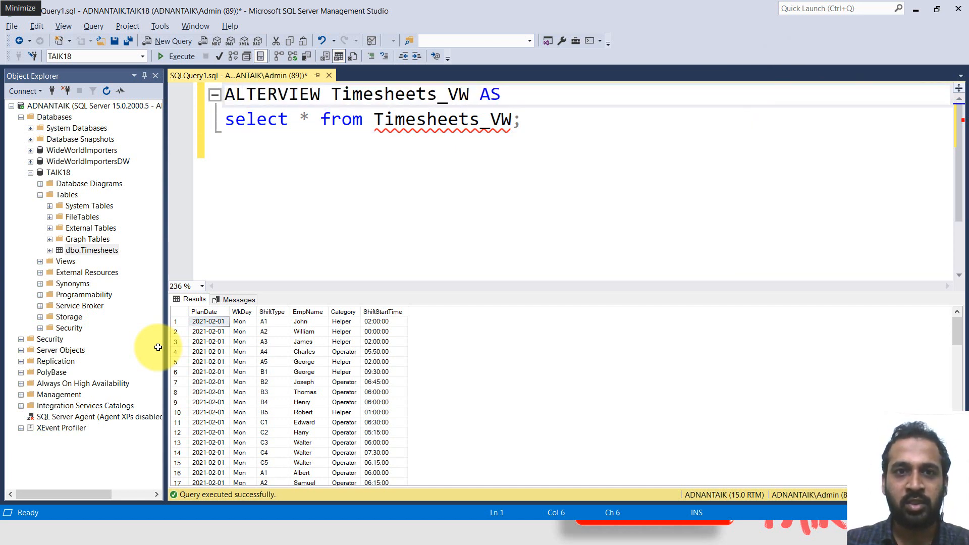
Step: Comment out the ALTER VIEW line and position the cursor after the select asterisk
text(--)
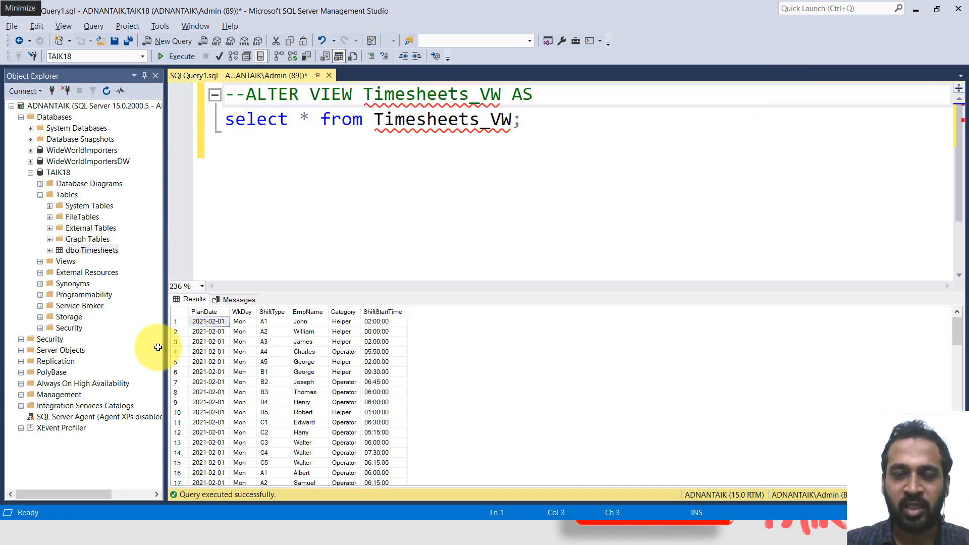
click(246, 119)
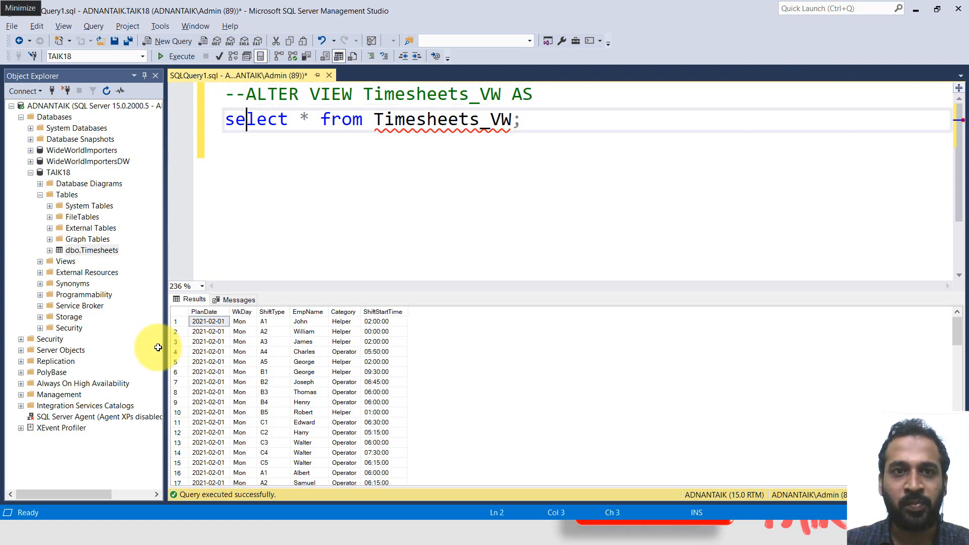
click(307, 120)
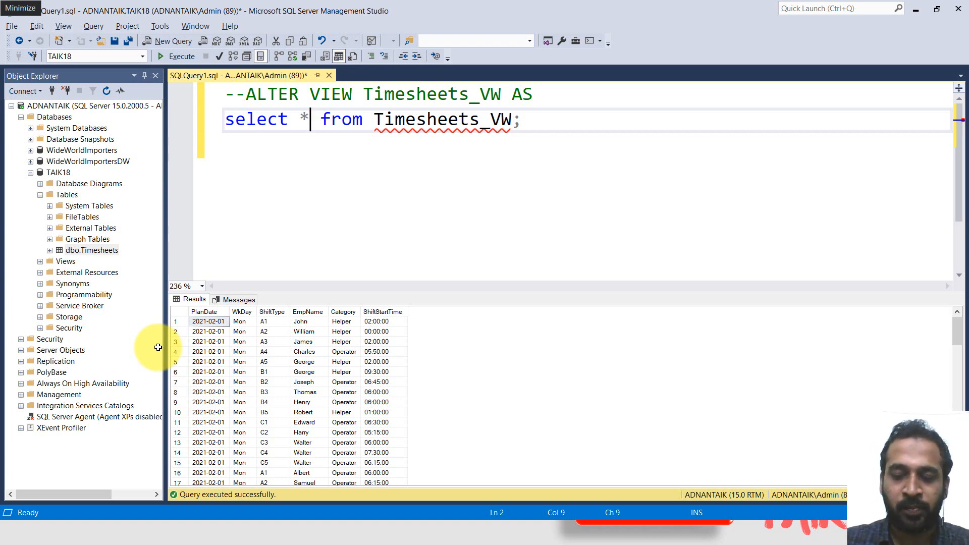
Step: Add a ROW_NUMBER() OVER( column after the asterisk, accepting IntelliSense
text(, R)
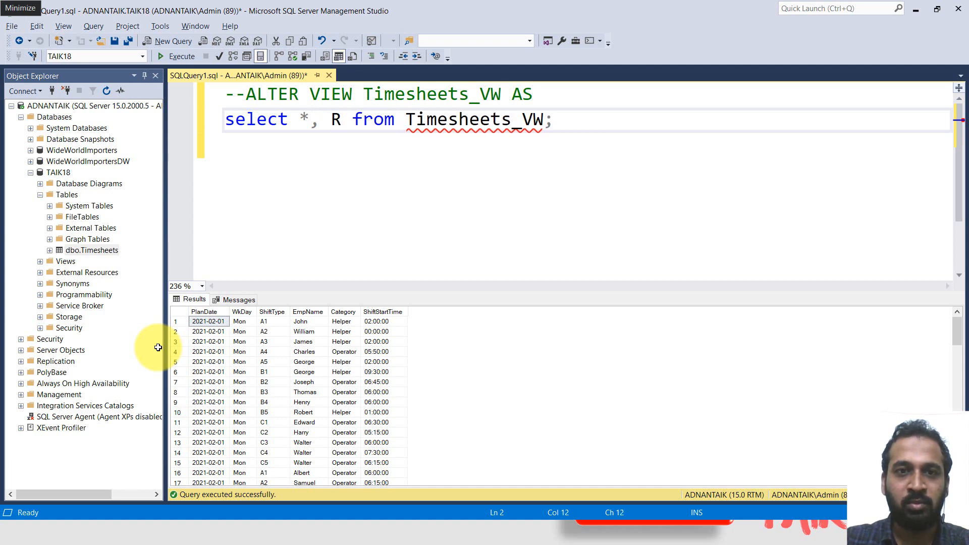
text(OWNUM)
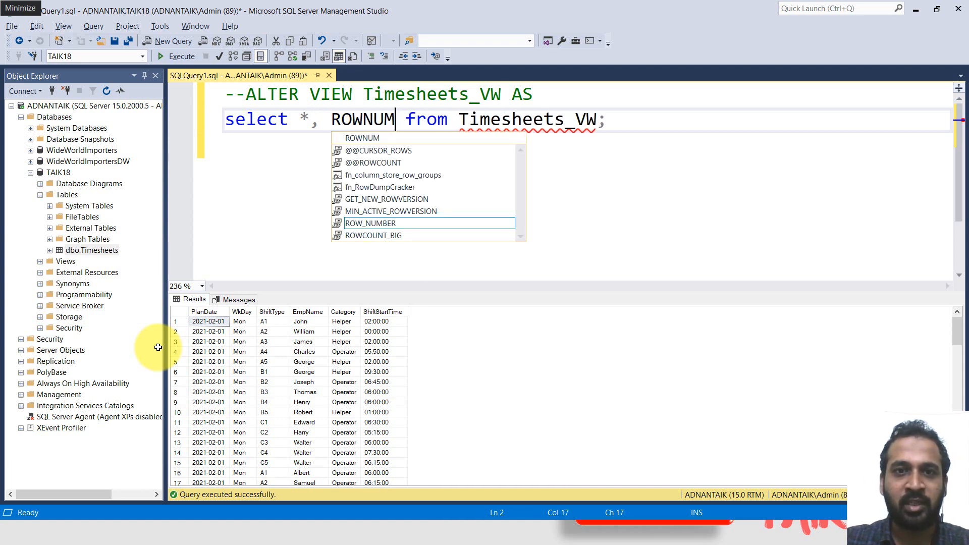
key(backspace)
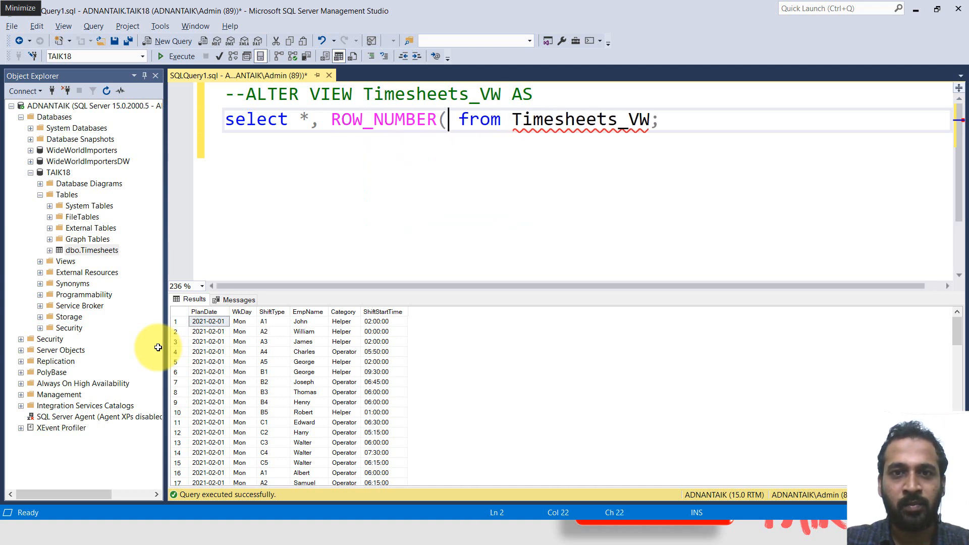
text())
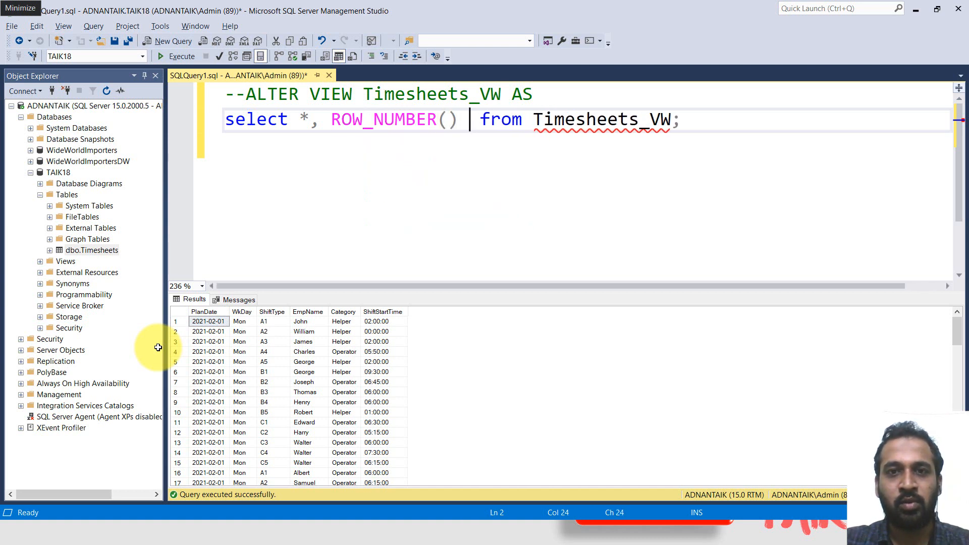
text(OVER()
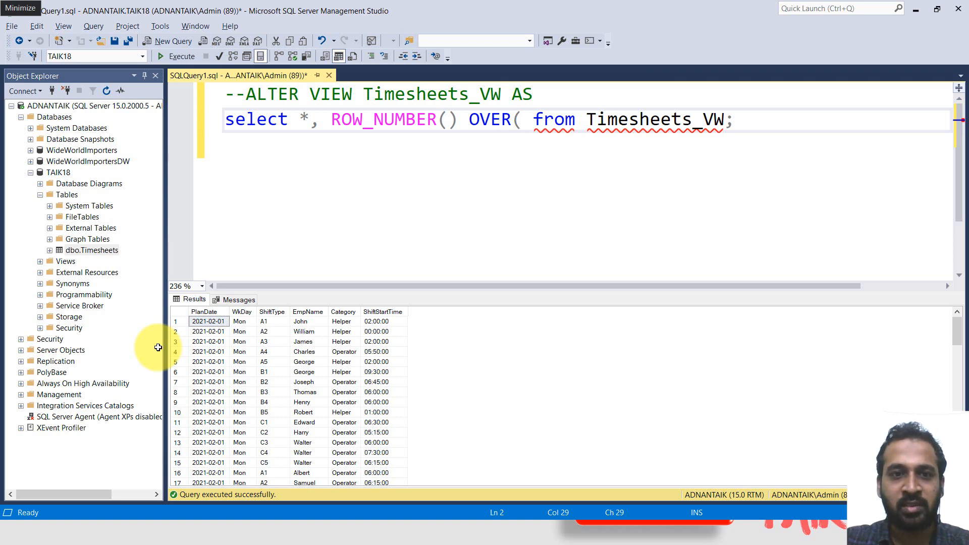
Step: Partition the row number by EmpName and PlanDate
text(PARTITION)
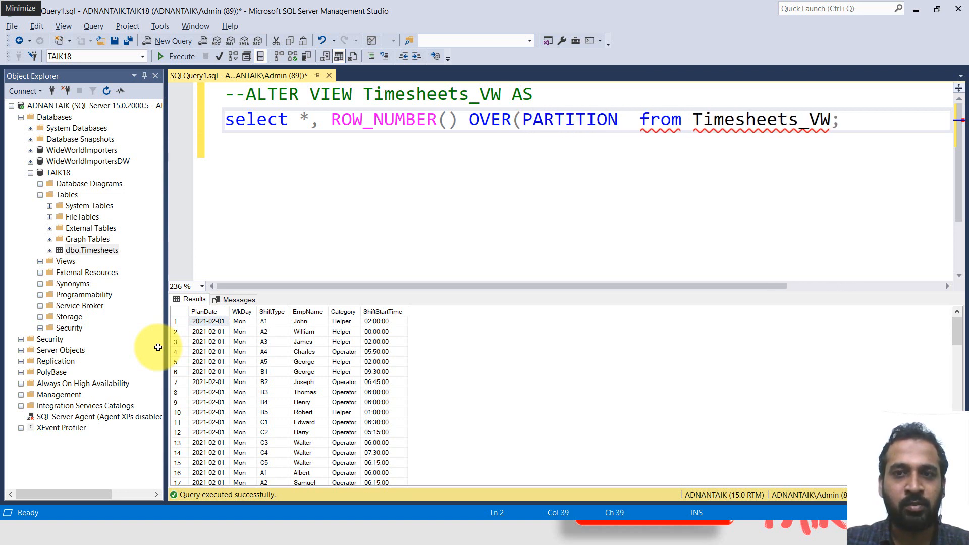
text(BY)
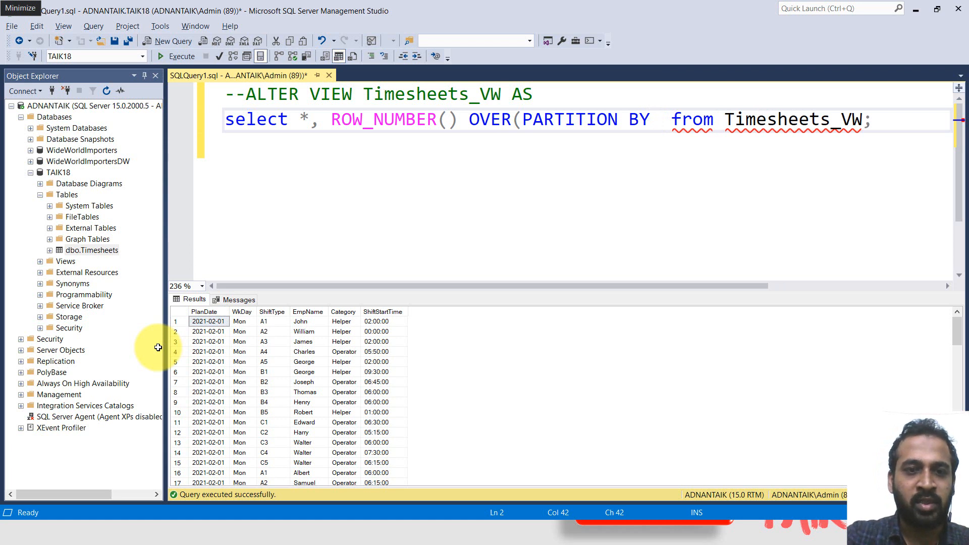
text(EMP)
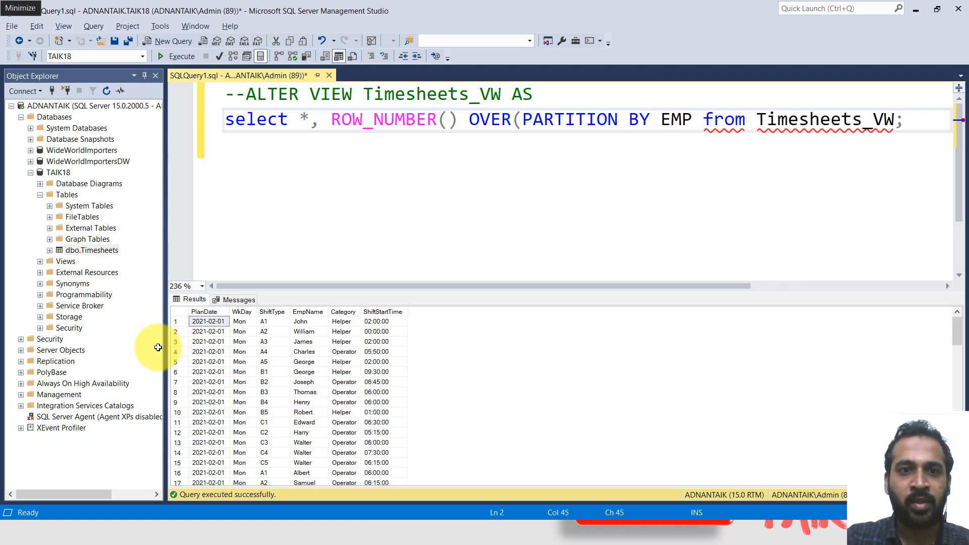
text(N)
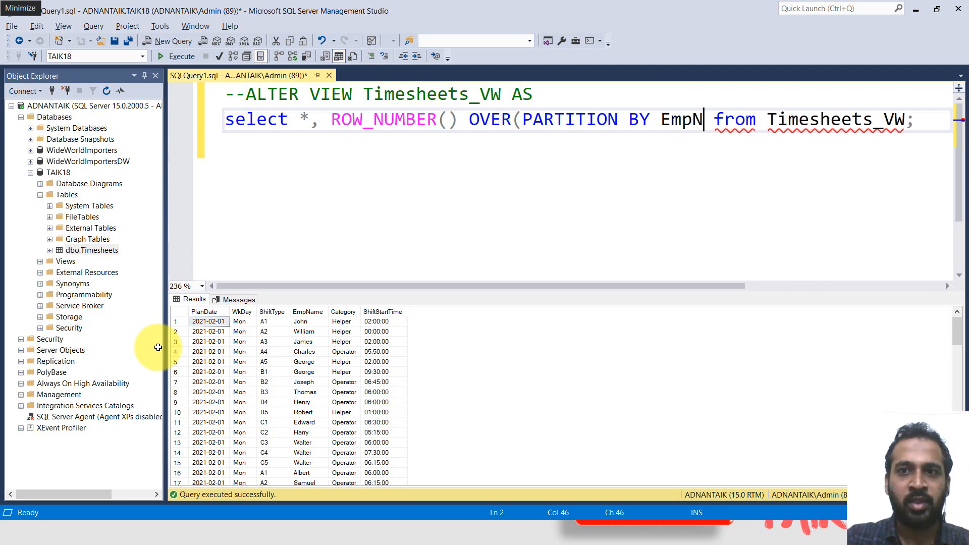
text(ame, Pl)
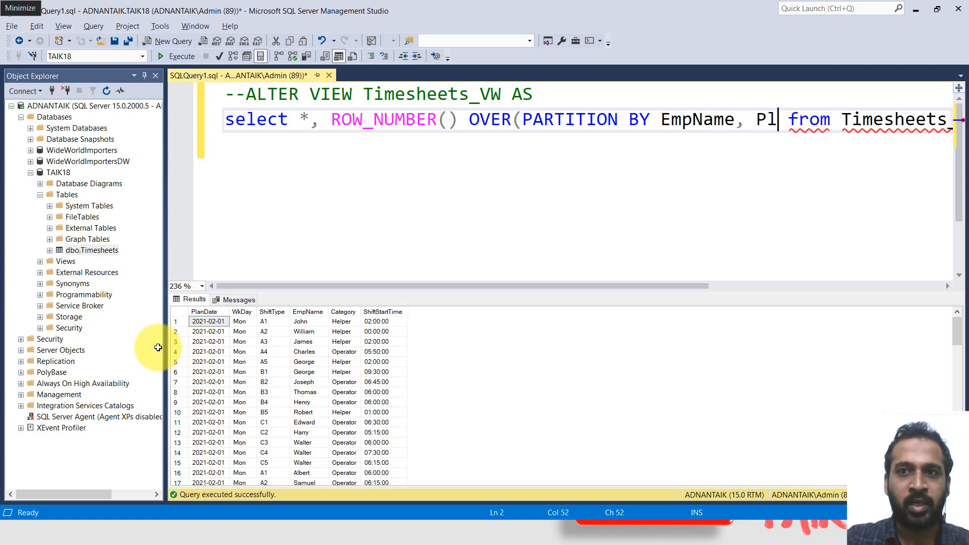
text(anDa)
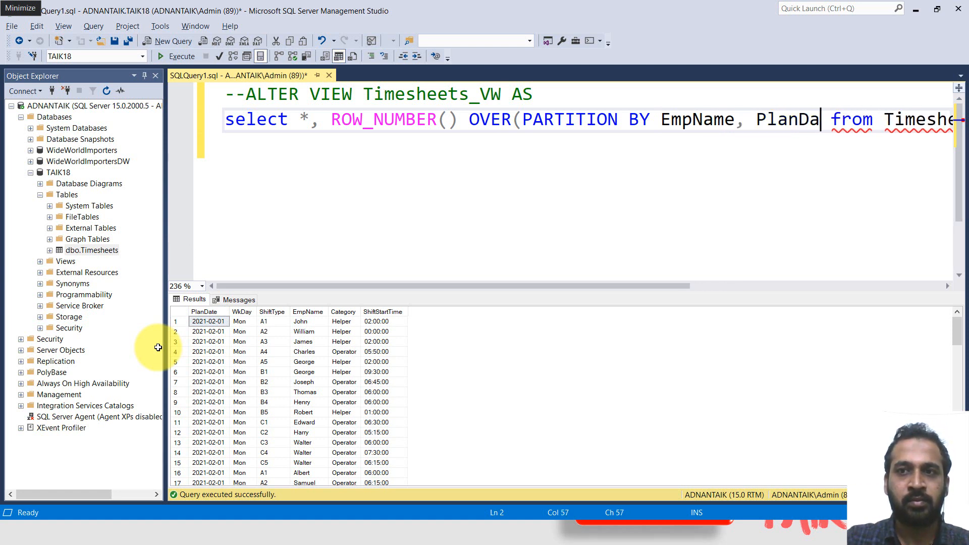
text(te)
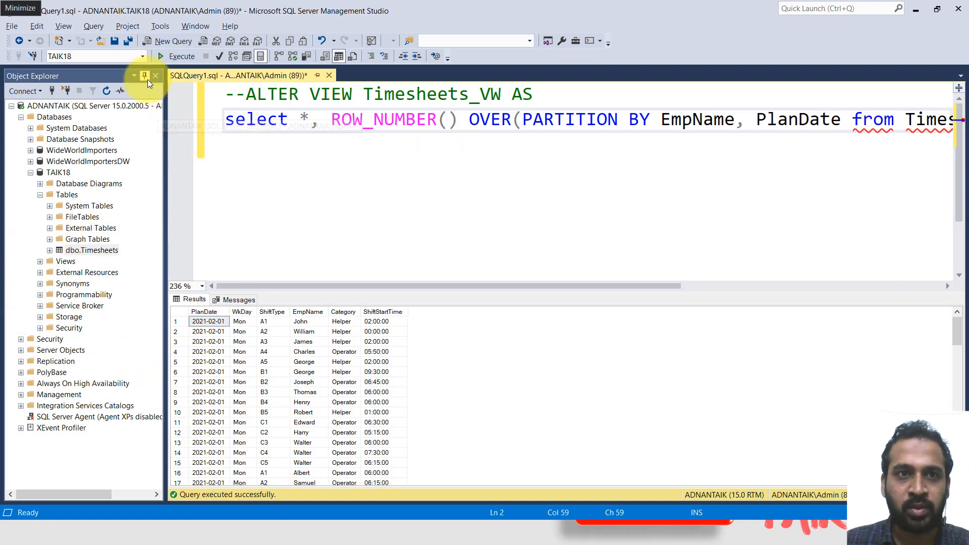
Step: Widen the editor and order the row number by EmpName and PlanDate
click(142, 76)
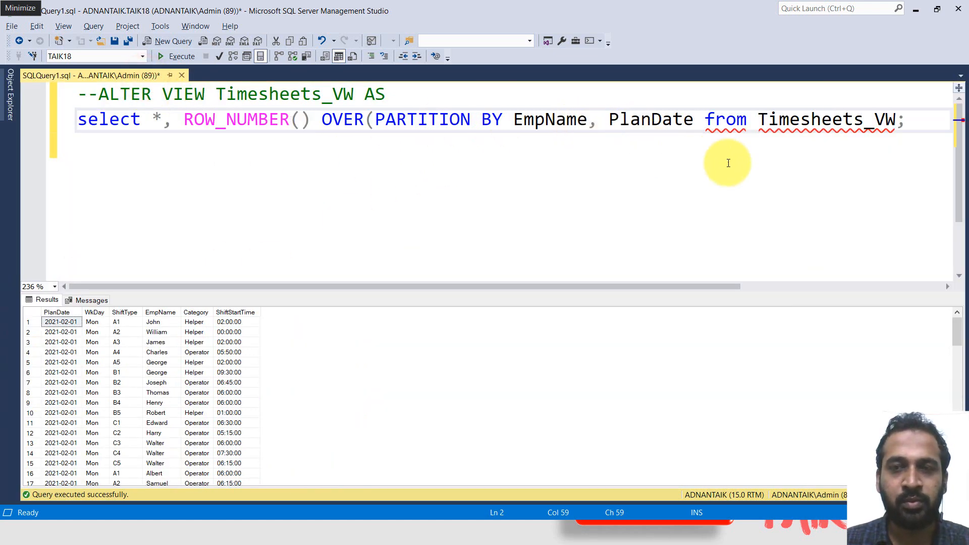
mouse_move(712, 146)
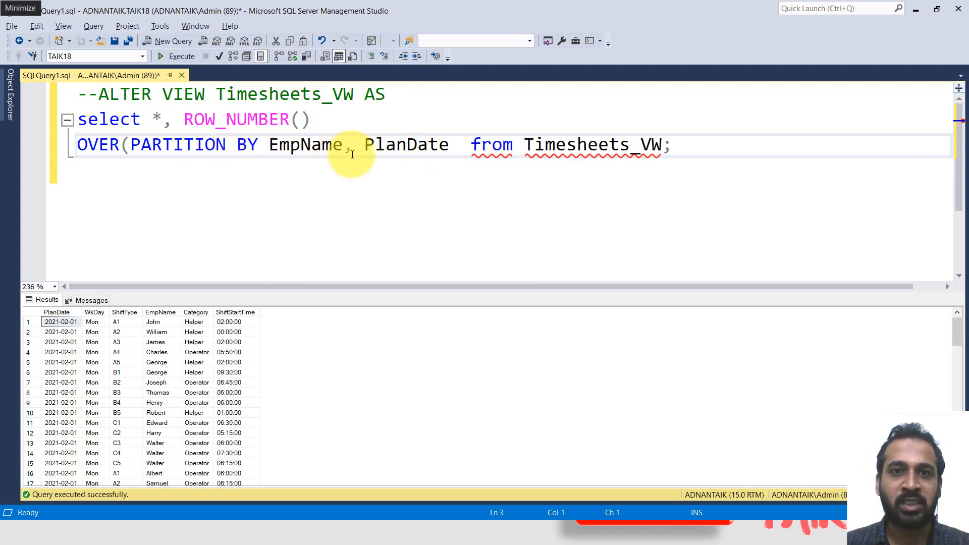
text(ord)
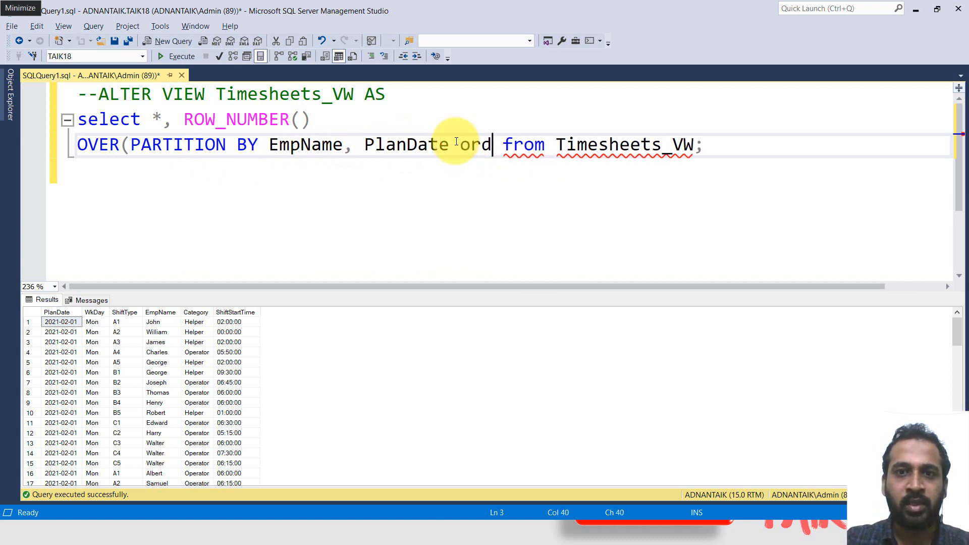
text(ORDER BY E)
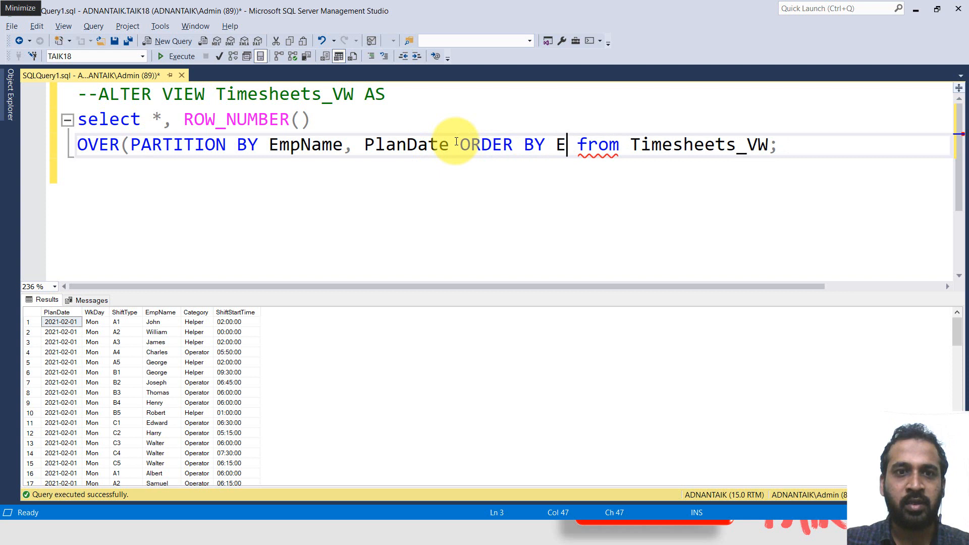
text(mpName, Plan)
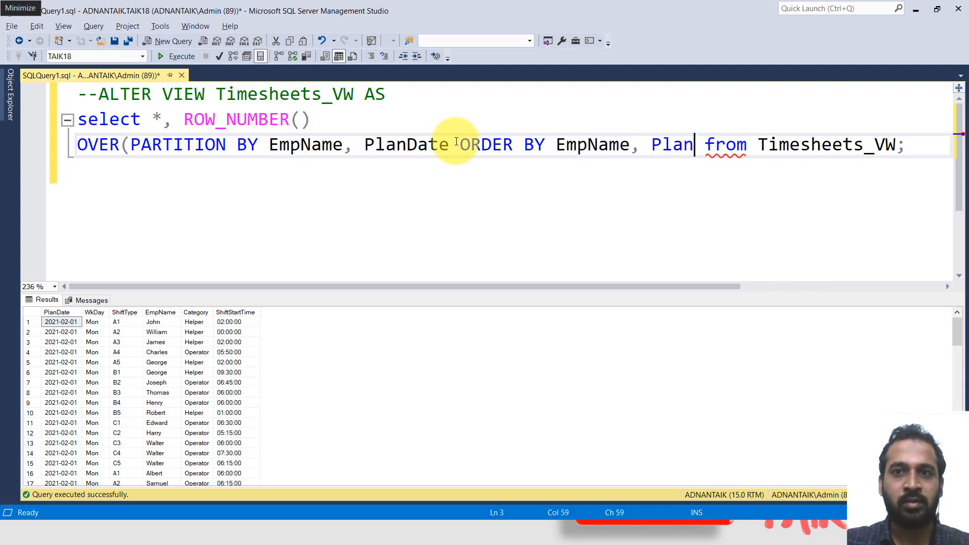
text(Date,)
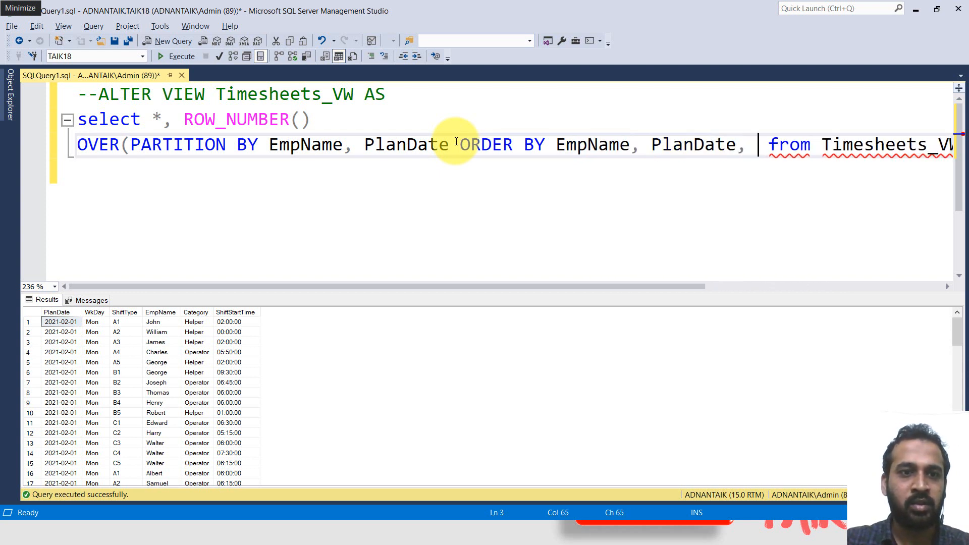
Step: Add ShiftStartTime to the ordering, close the OVER clause and alias it AS RN
text(ShiftStart)
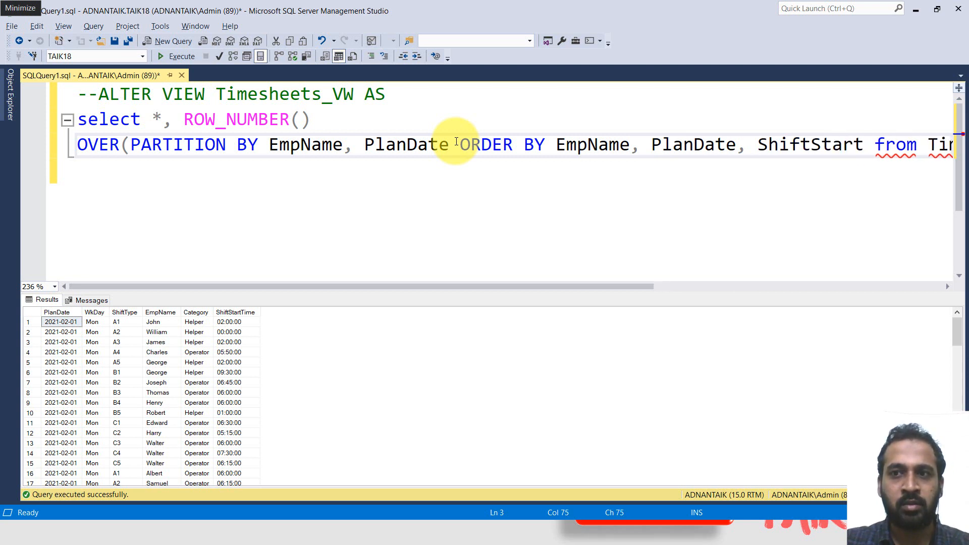
text(Time))
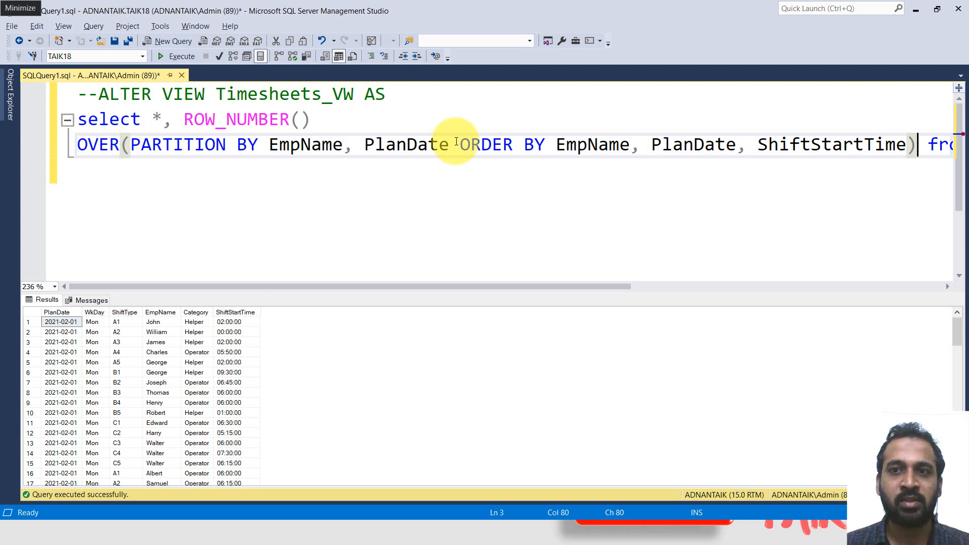
mouse_move(334, 210)
text(AS)
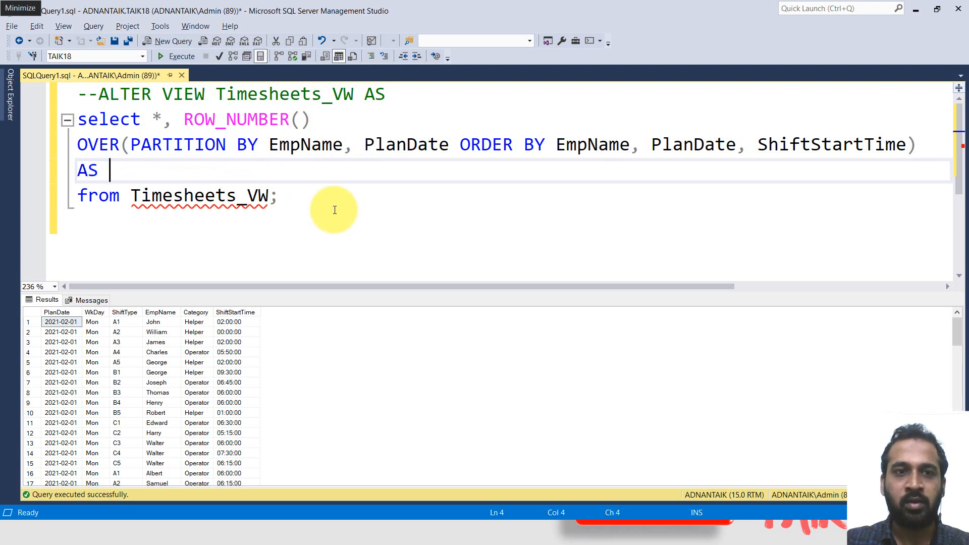
text(RN)
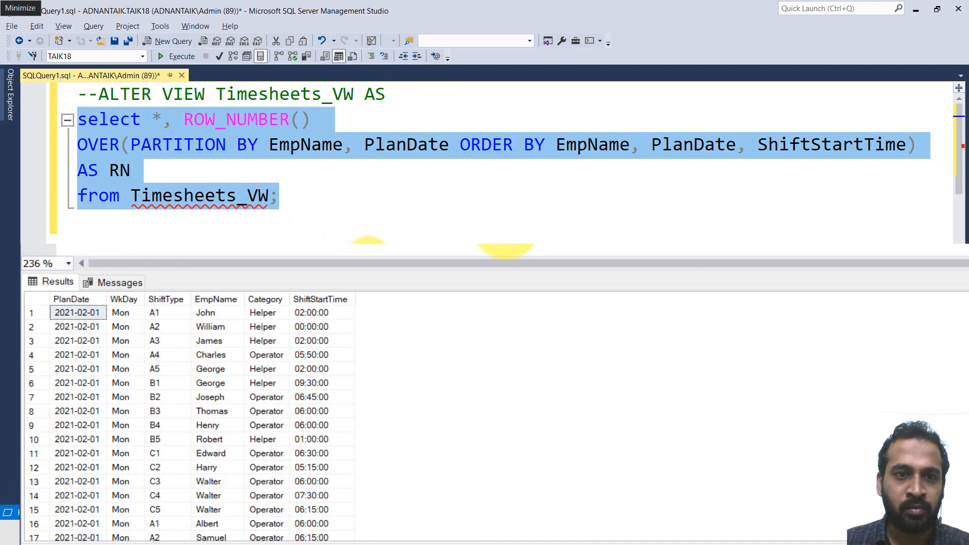
Step: Execute the query and scroll to Ed's rows showing RN values 1–3
click(181, 56)
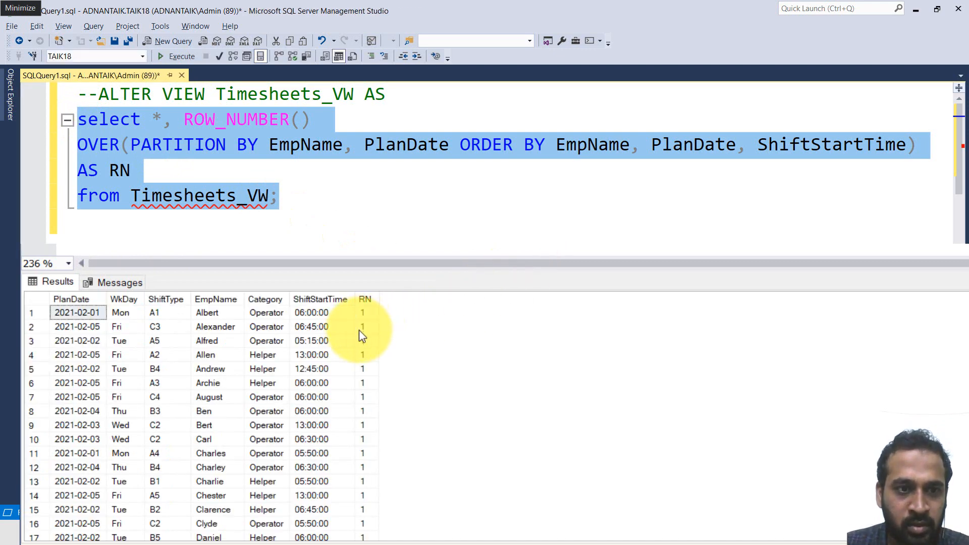
scroll(down, 3)
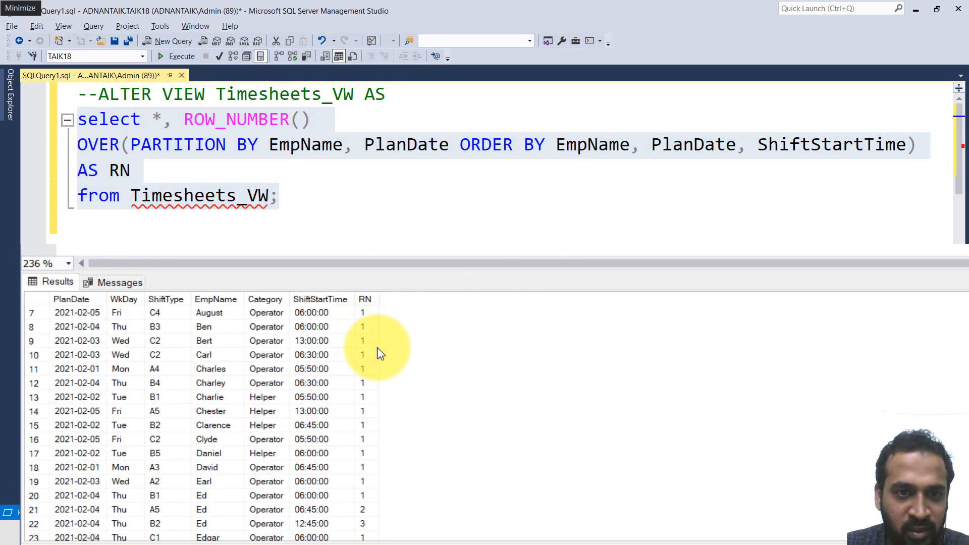
scroll(down, 3)
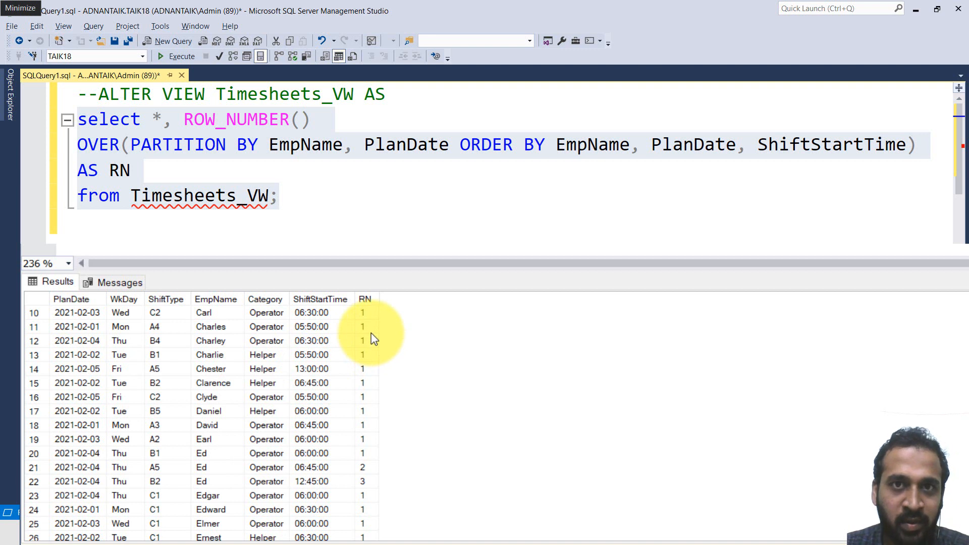
mouse_move(373, 364)
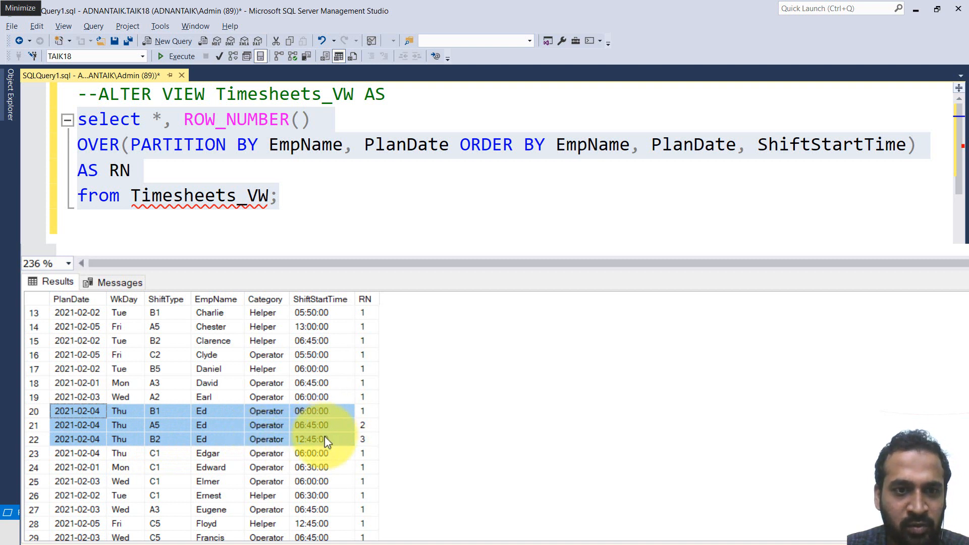
mouse_move(337, 425)
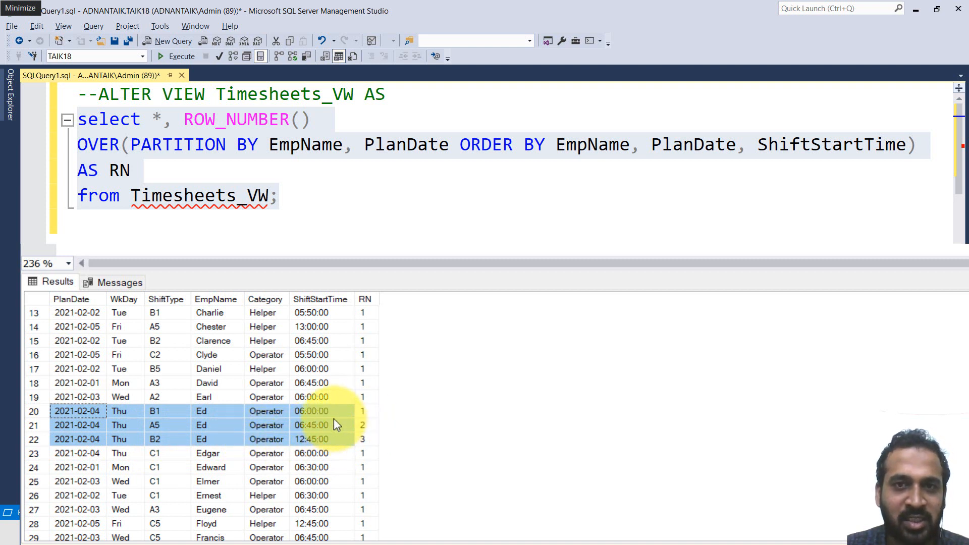
mouse_move(368, 404)
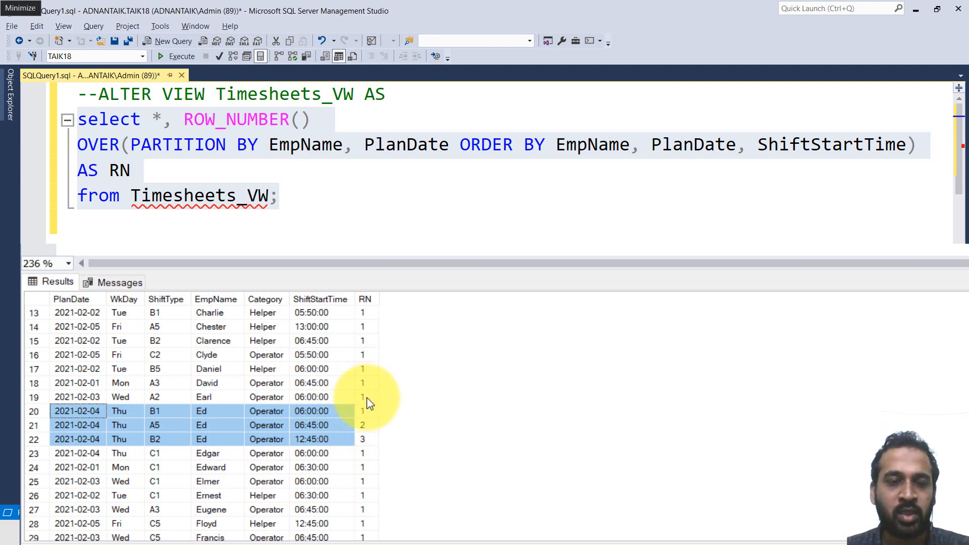
mouse_move(364, 425)
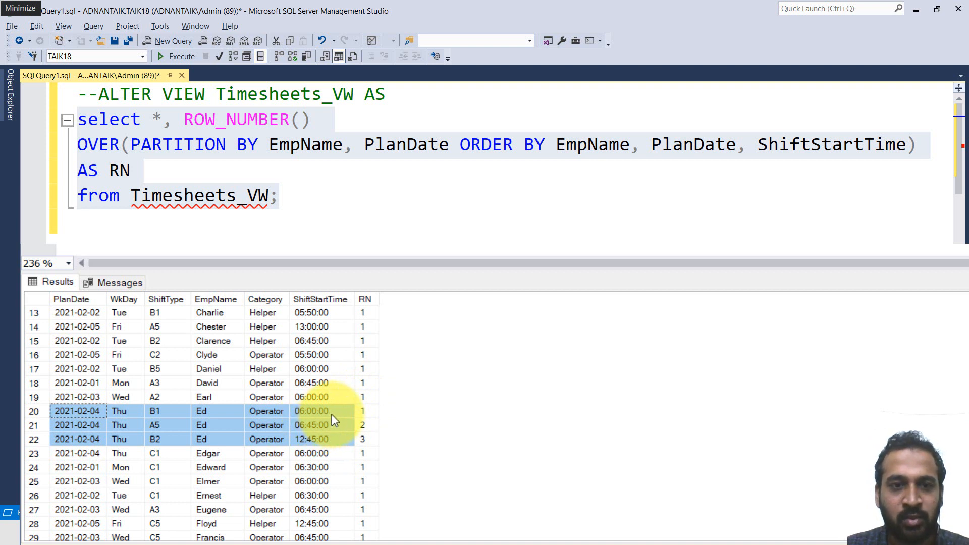
mouse_move(362, 423)
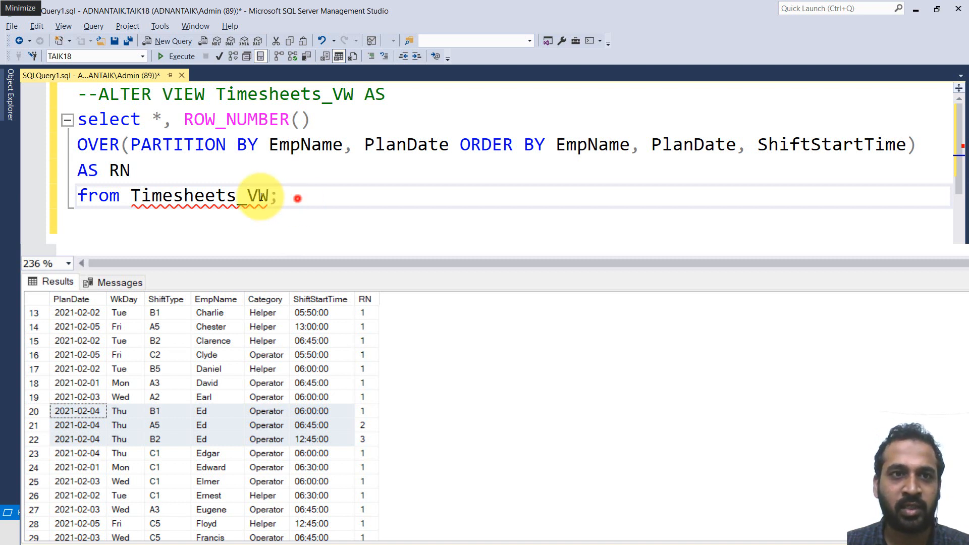
Step: Select the statement without the comment marks and apply the new view definition
key(ctrl+a)
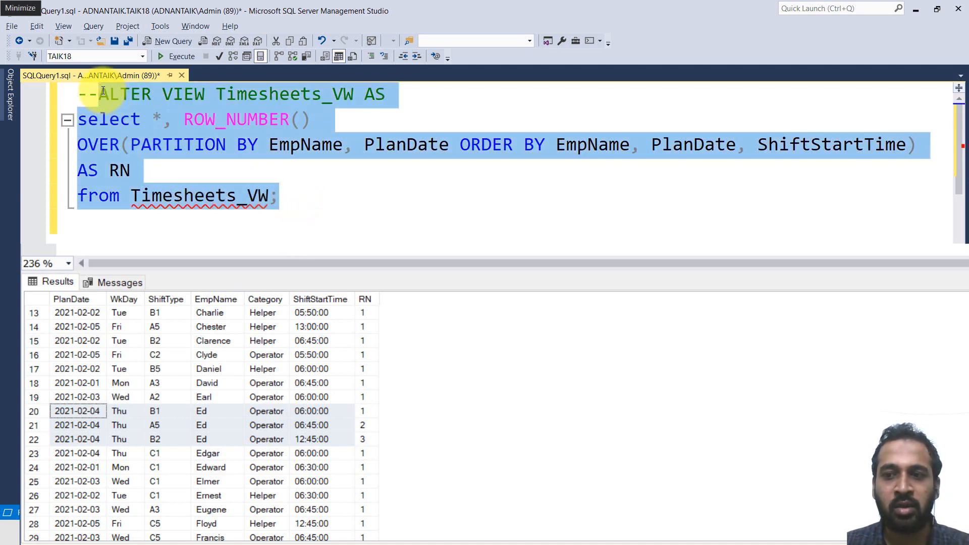
click(180, 57)
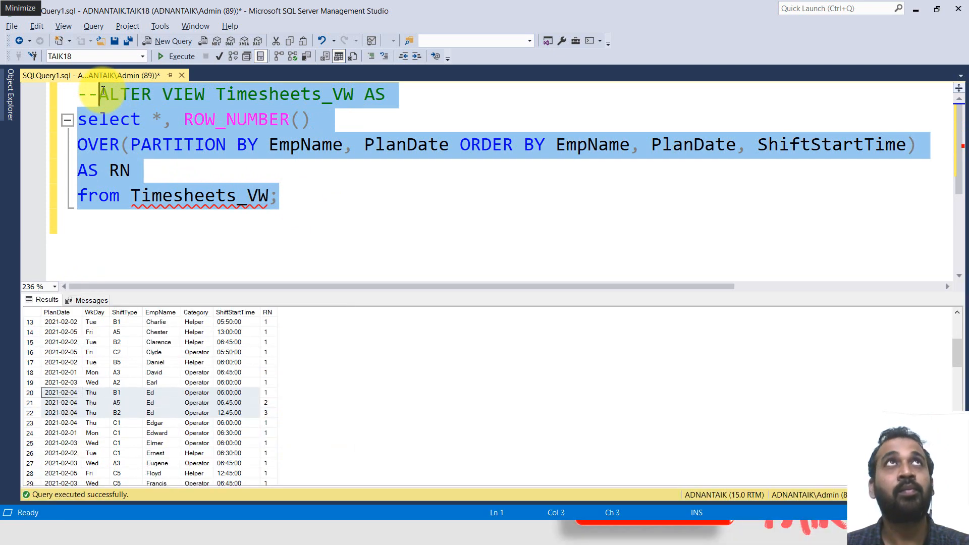
click(176, 57)
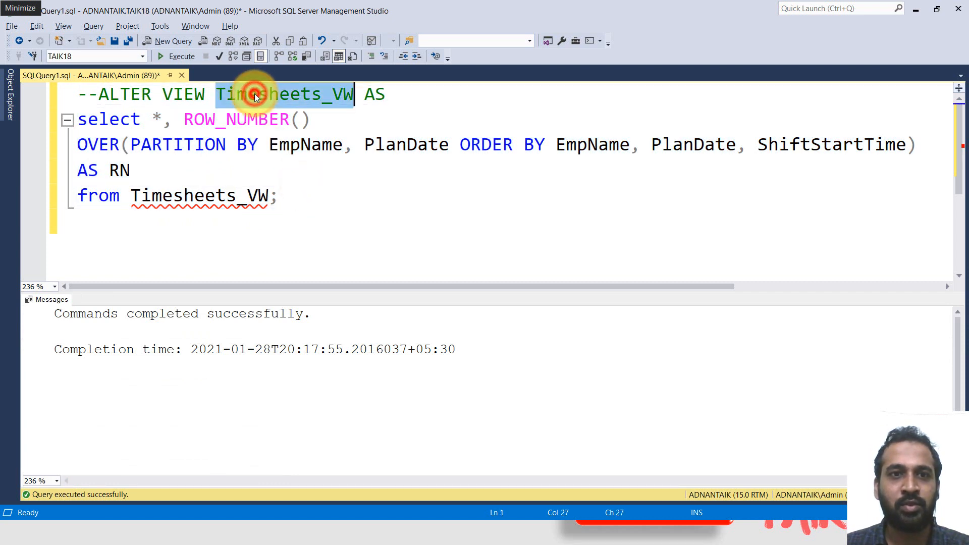
Step: Base the view on the Timesheets table and re-apply the ALTER VIEW
text(s)
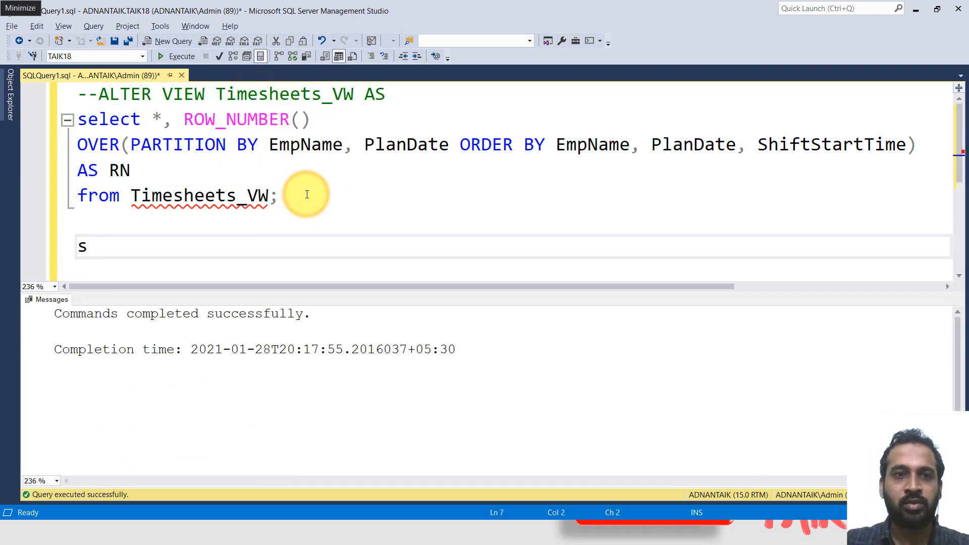
text(elect * from)
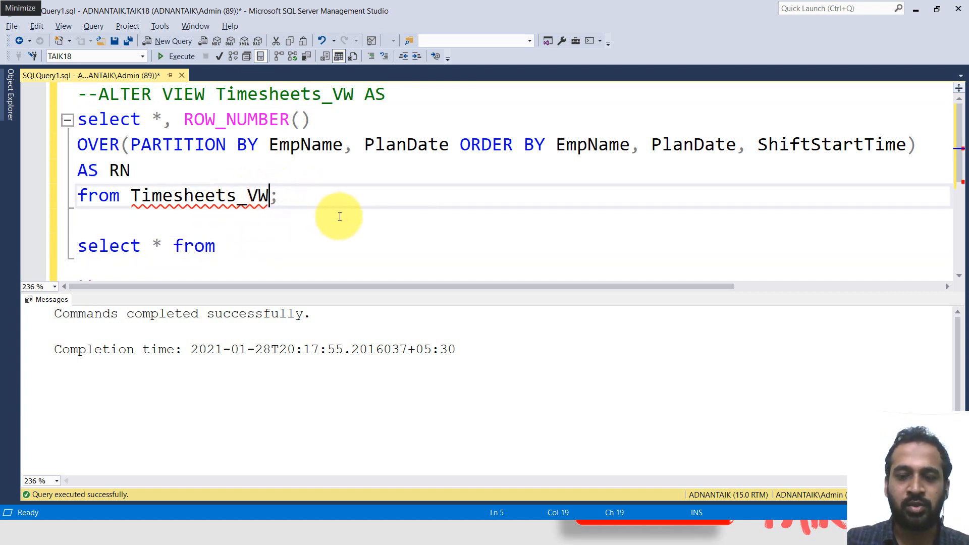
key(BackSpace)
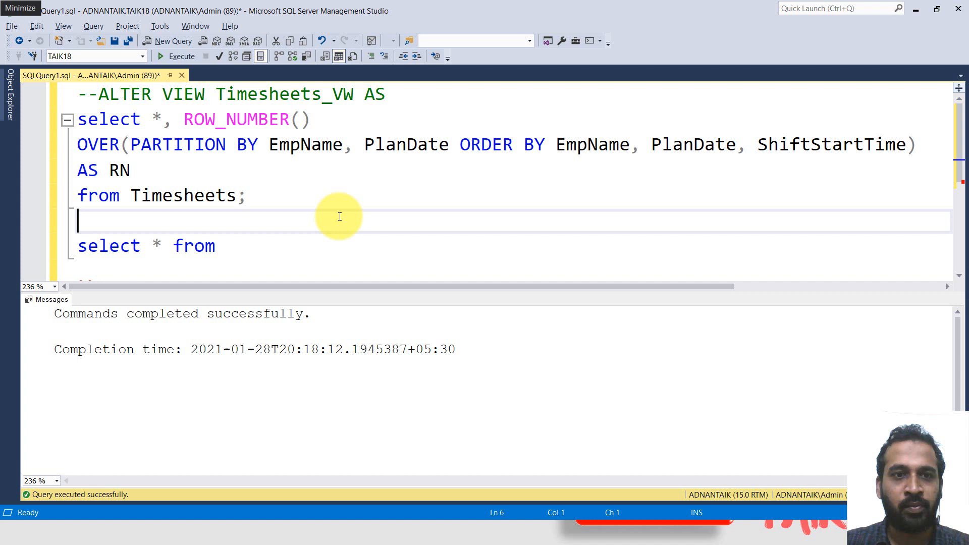
Step: Query SELECT * FROM Timesheets_Vw and confirm the RN column is returned
double_click(183, 195)
text( Timesheets)
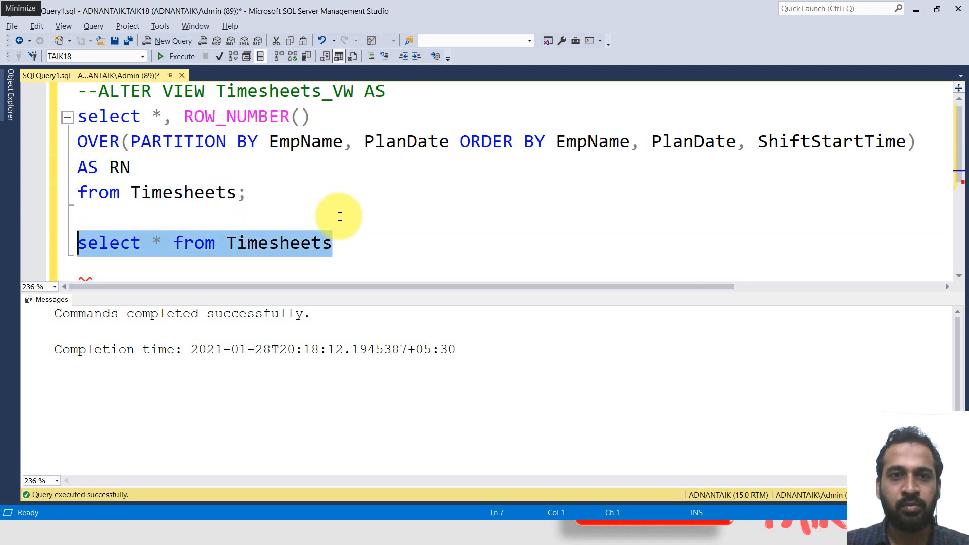
text(_V)
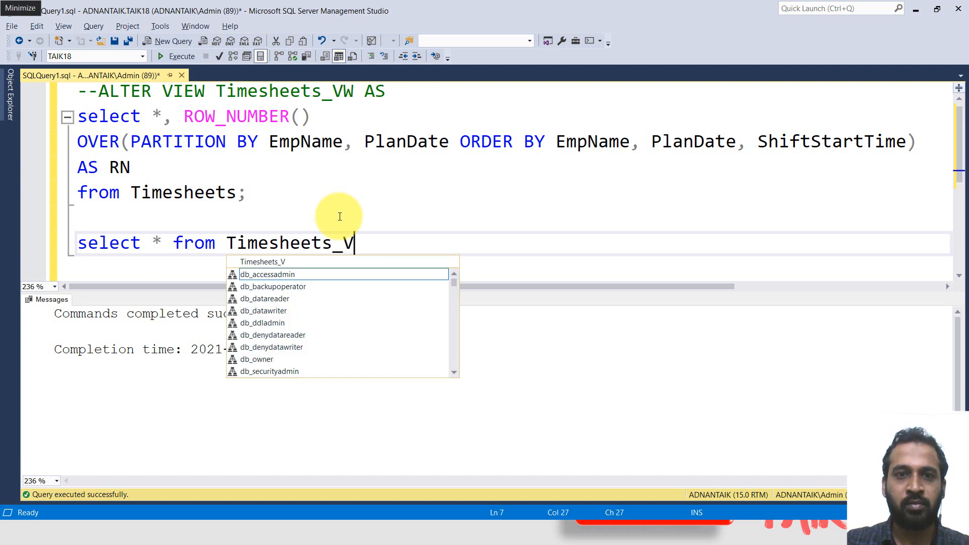
text(w)
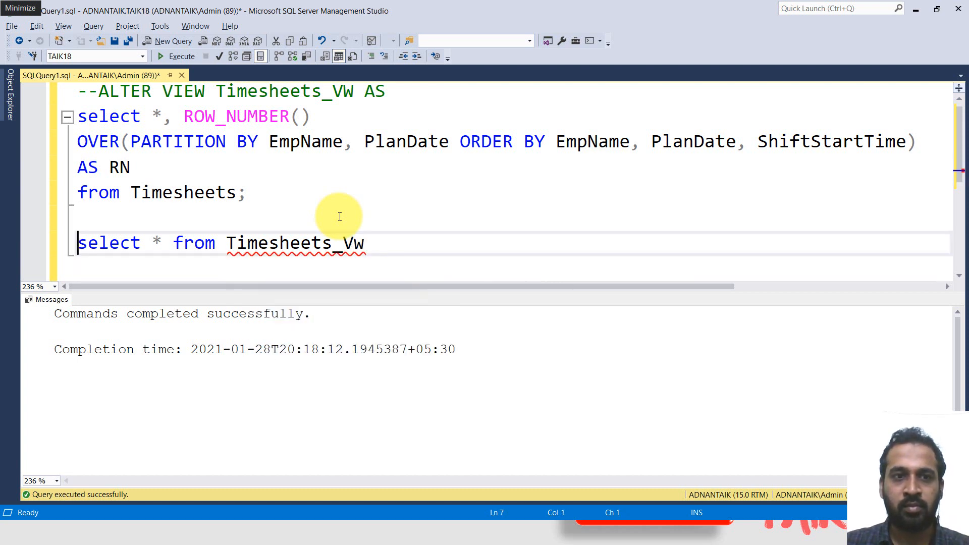
click(180, 56)
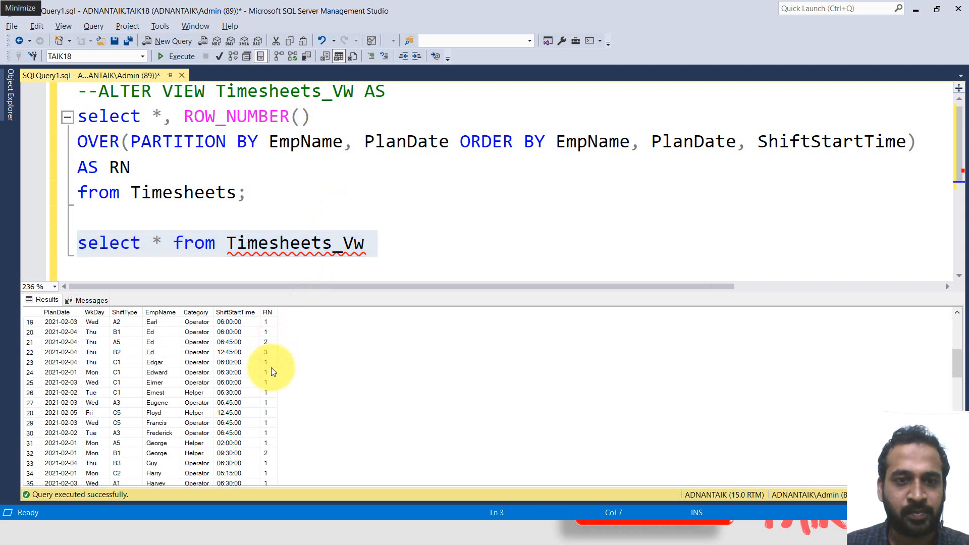
mouse_move(491, 91)
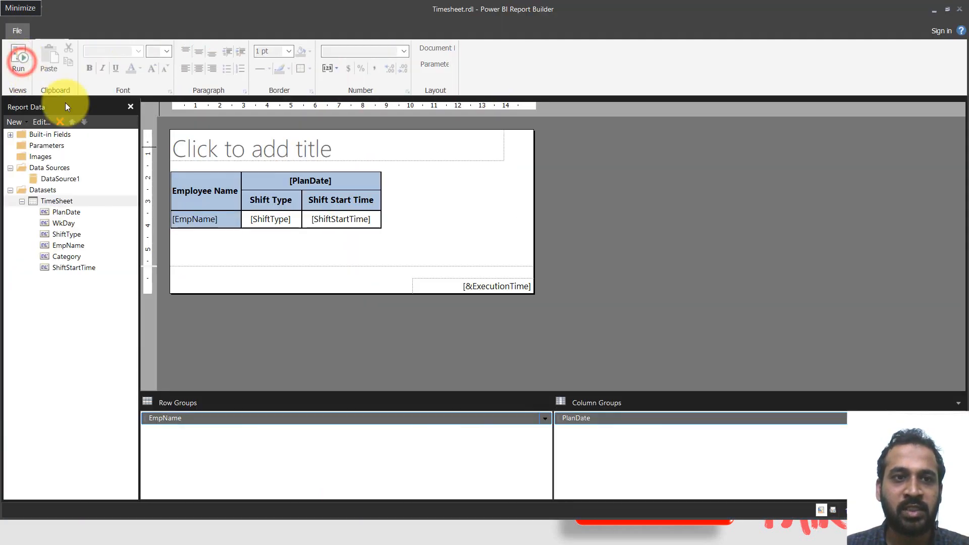
Step: Add a field named RN with source RN to the TimeSheet dataset's field list
click(57, 203)
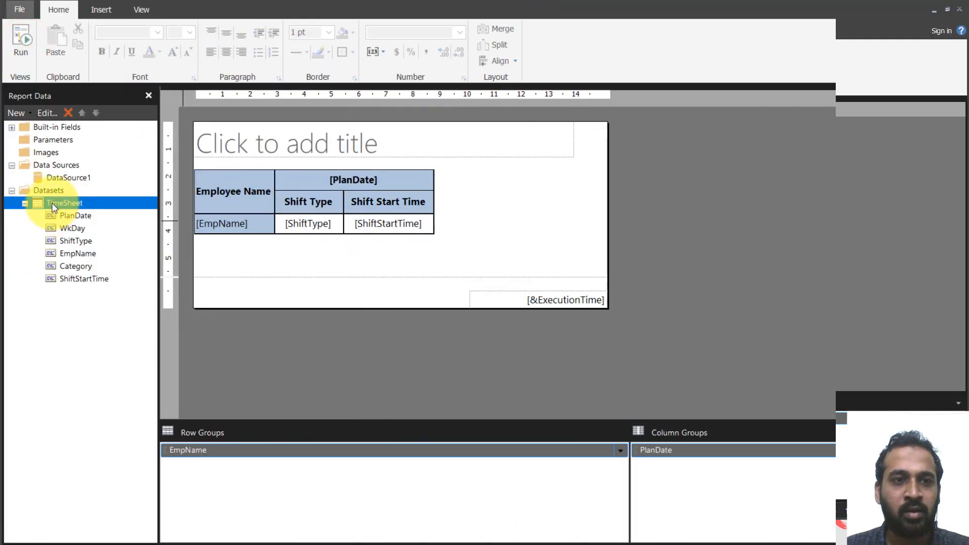
right_click(64, 203)
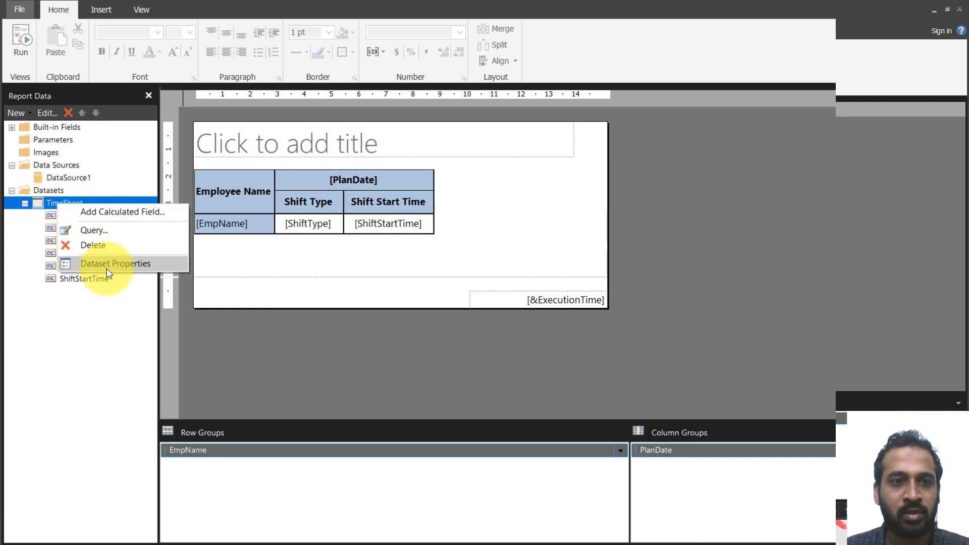
click(116, 264)
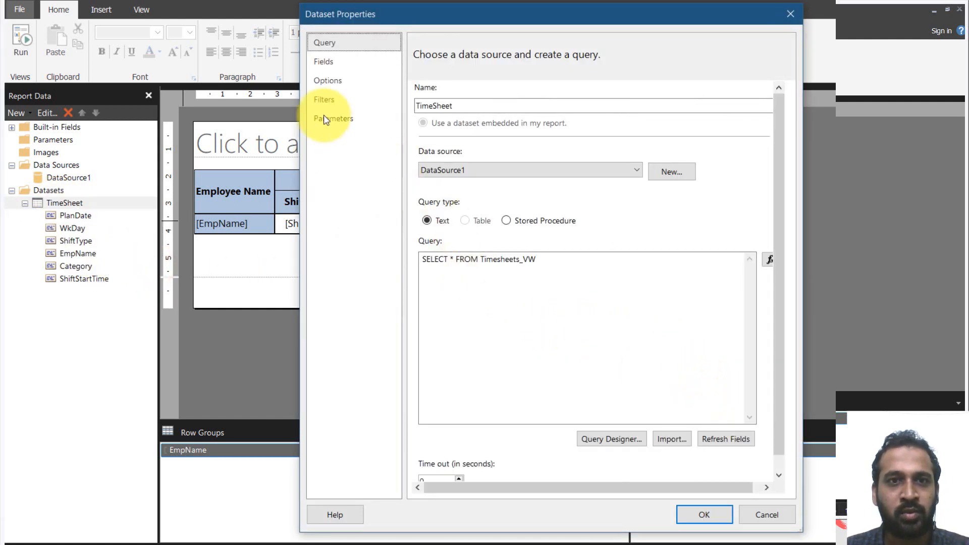
click(323, 61)
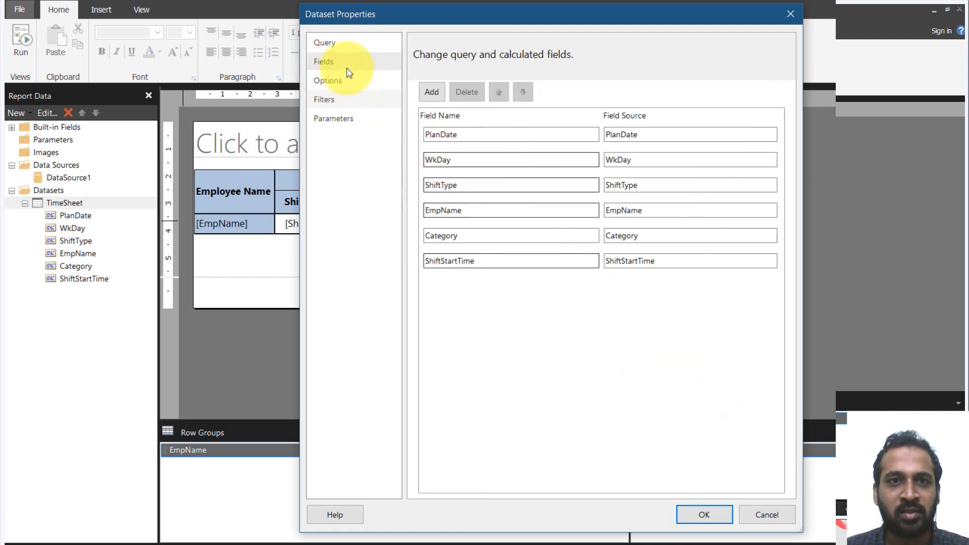
click(325, 43)
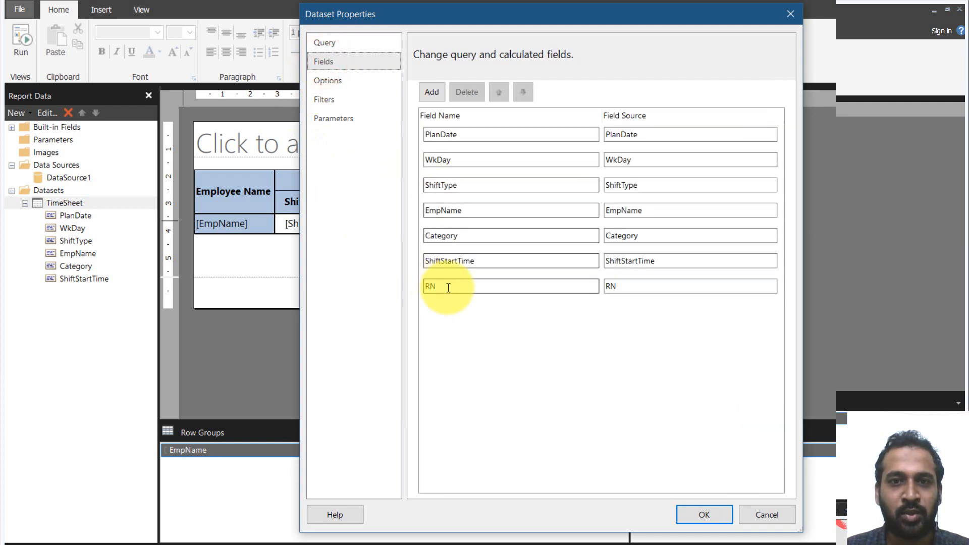
mouse_move(704, 513)
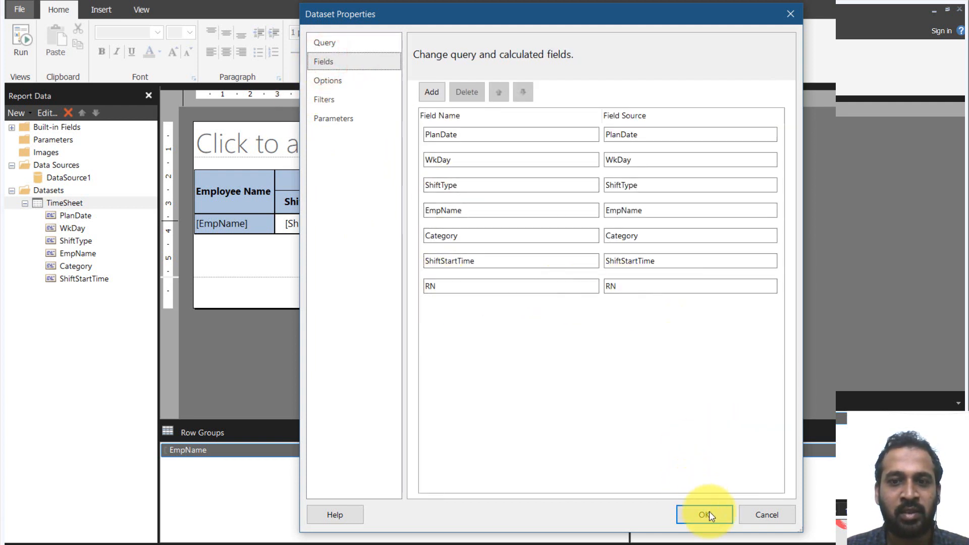
click(704, 513)
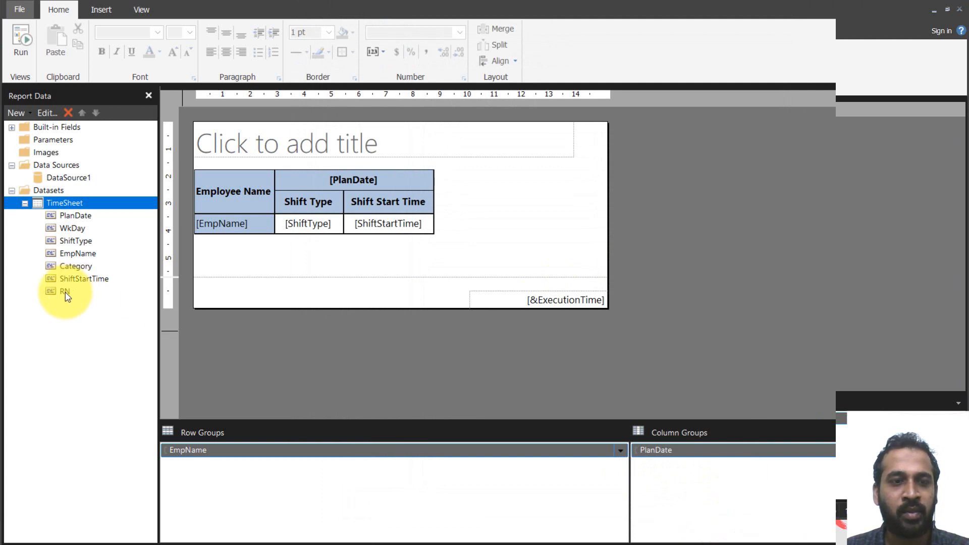
mouse_move(467, 266)
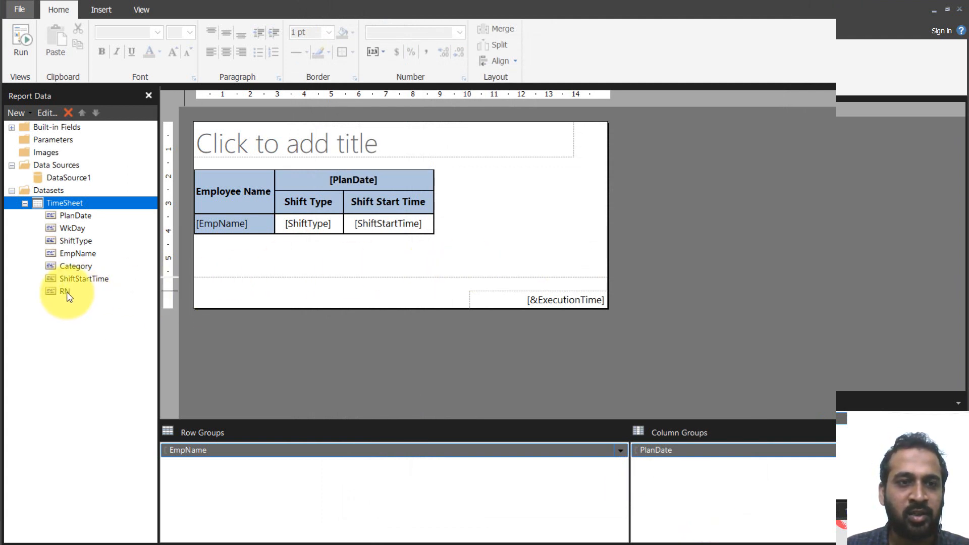
Step: Place the RN field in the matrix as a child row group beside [EmpName]
click(65, 291)
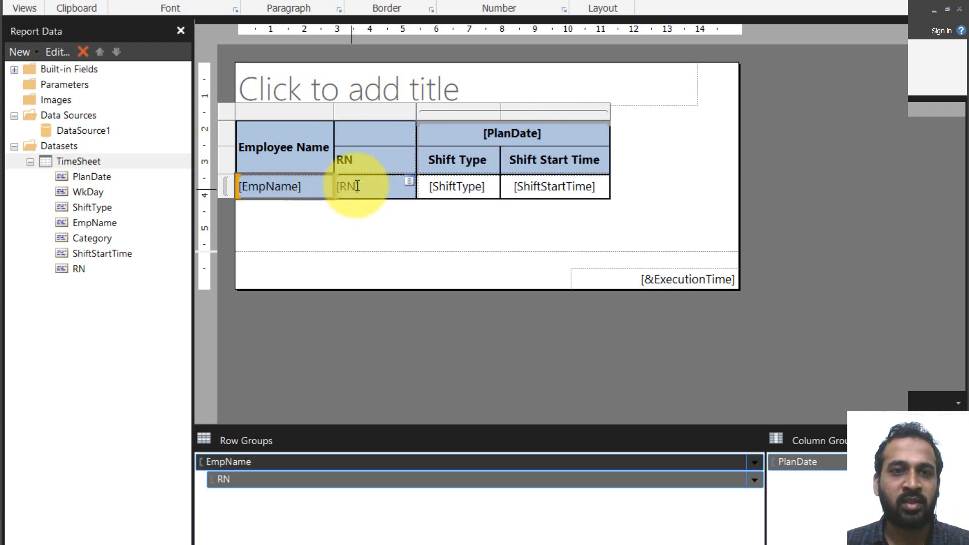
Step: Replace the RN header cell text with Shift Nos
click(373, 142)
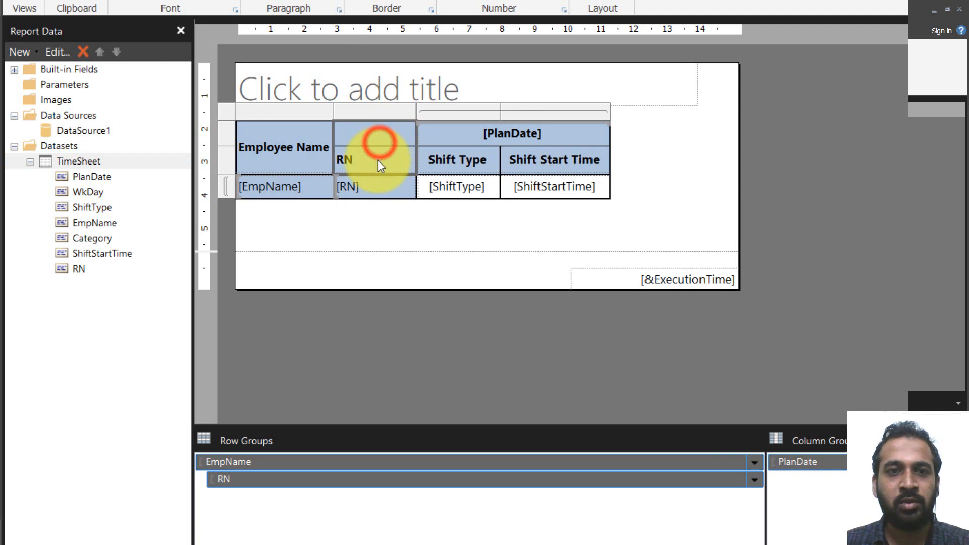
right_click(376, 161)
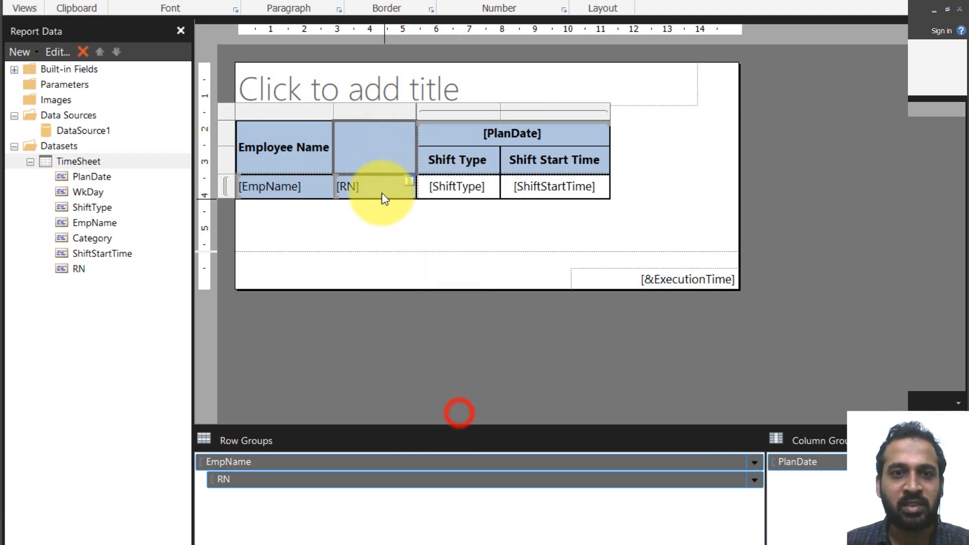
text(S)
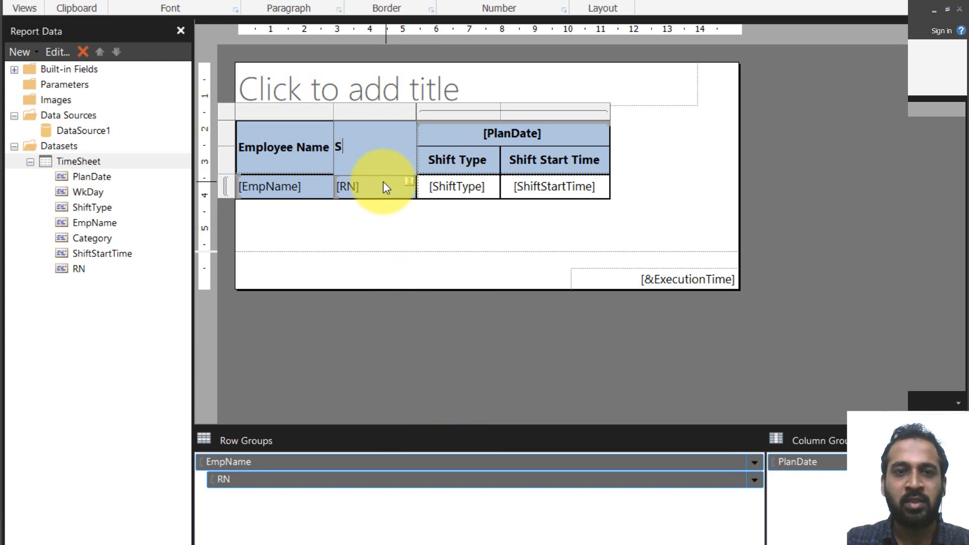
text(hift)
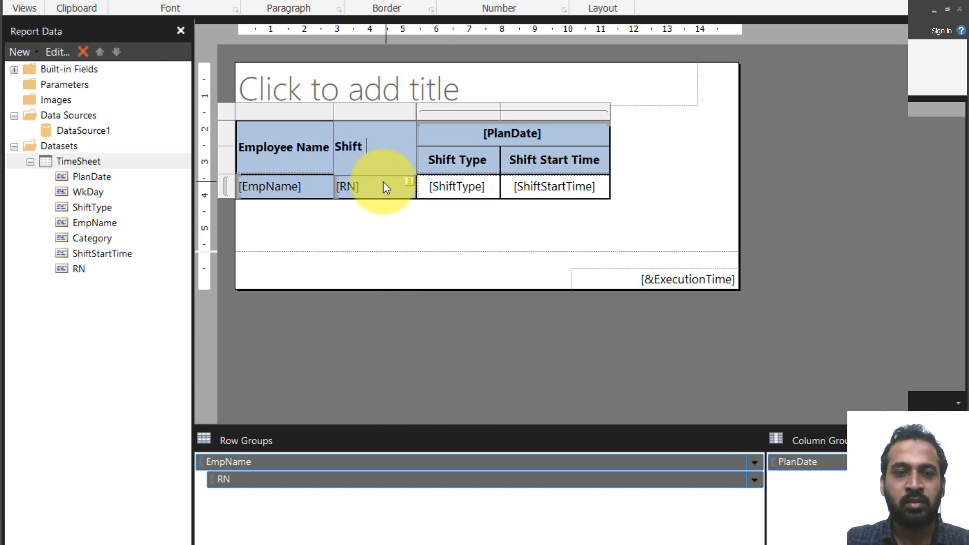
text(Nos)
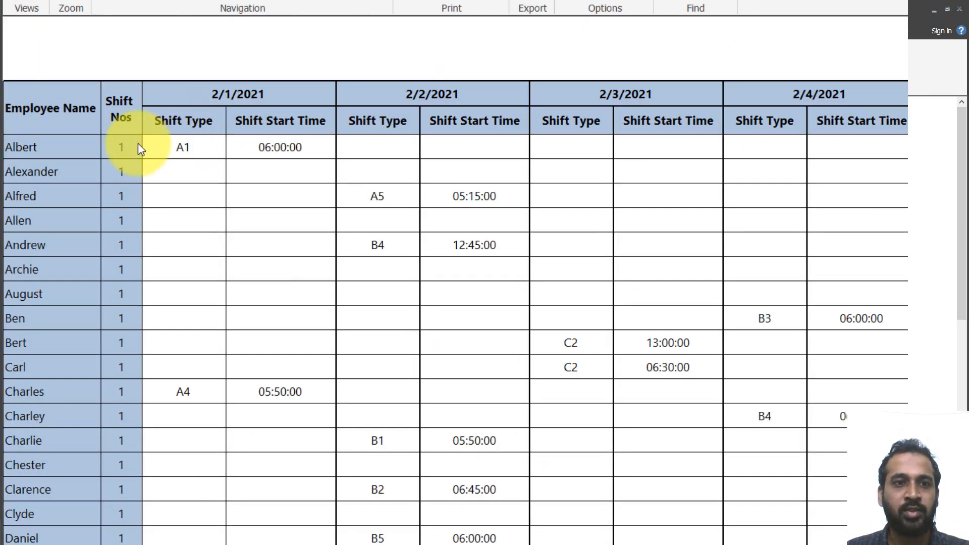
mouse_move(130, 213)
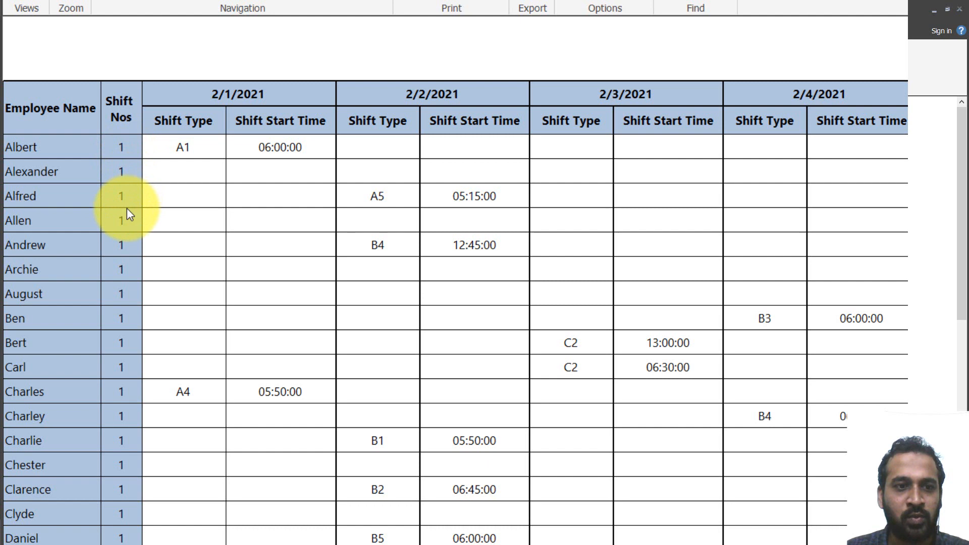
Step: Scroll the preview to Ed's three numbered shift rows and back up
scroll(down, 3)
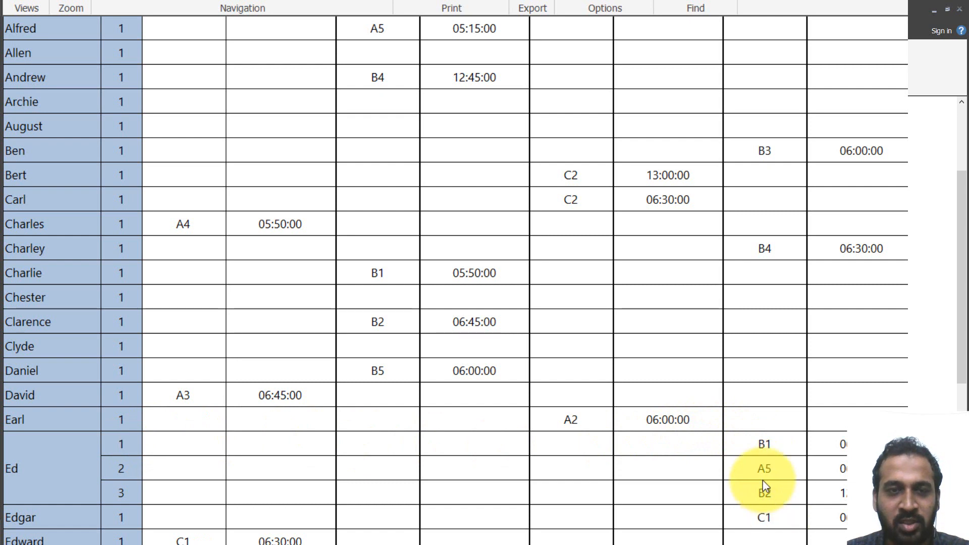
scroll(up, 3)
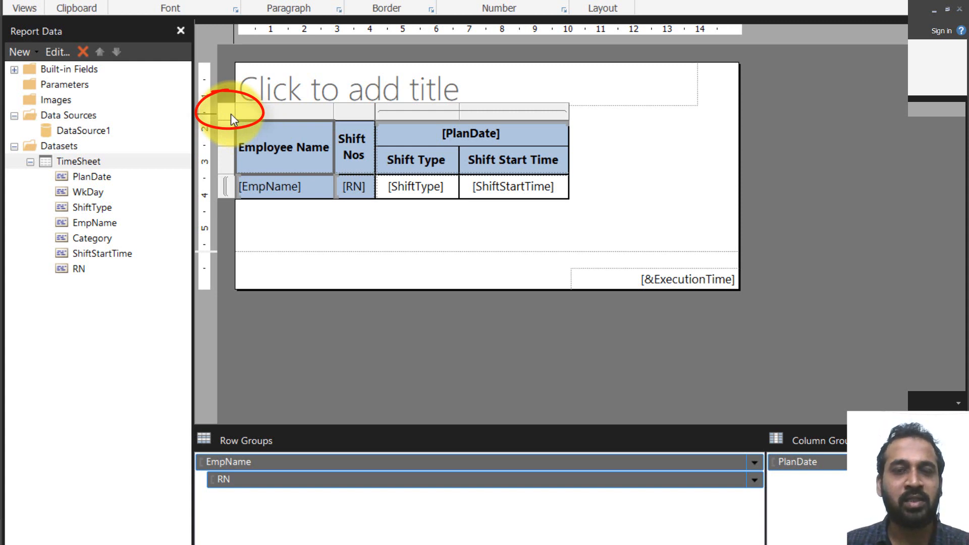
Step: In Tablix Properties, keep both row and column headers visible while scrolling
right_click(234, 114)
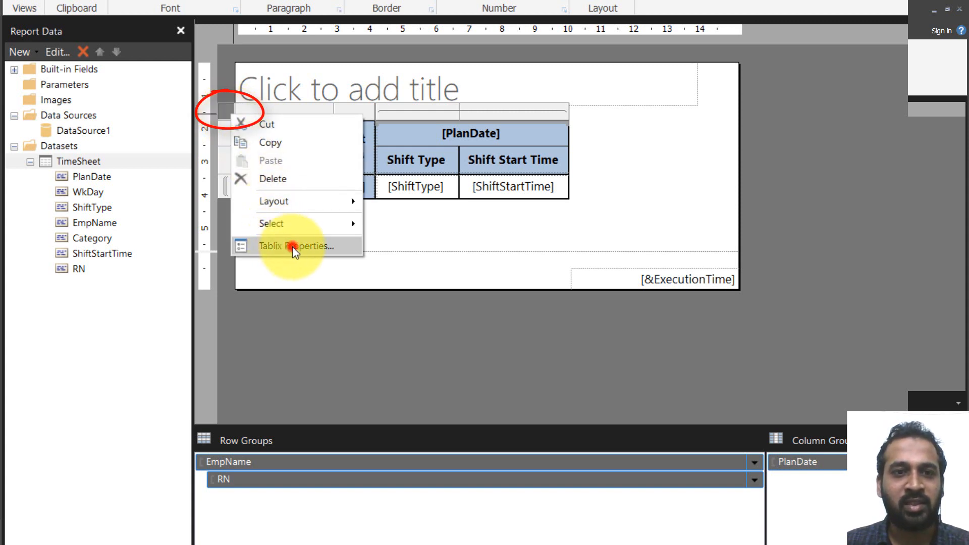
click(296, 247)
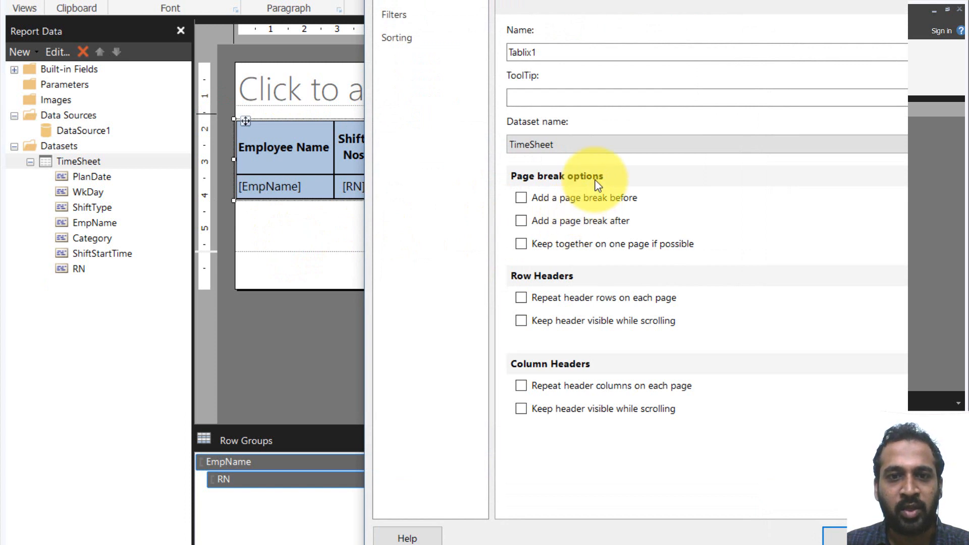
mouse_move(577, 324)
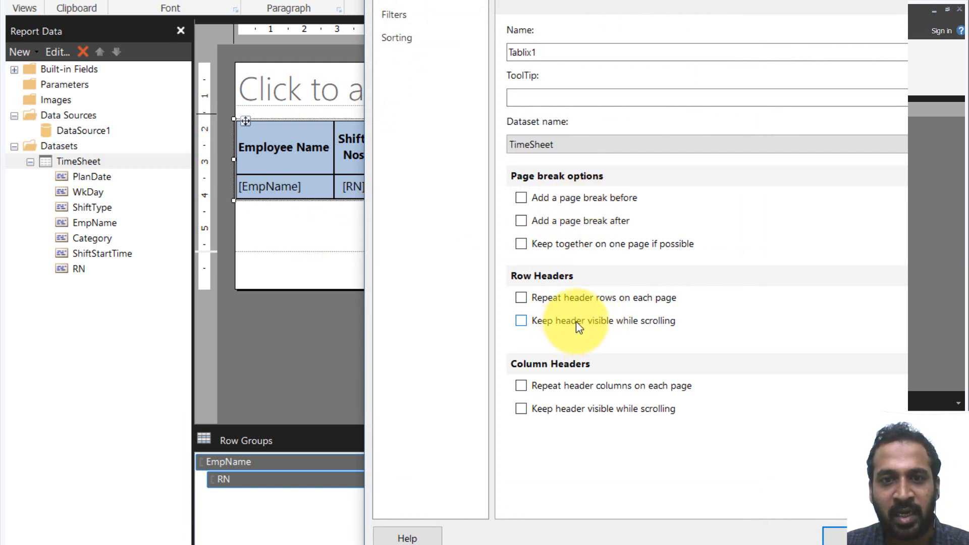
click(521, 320)
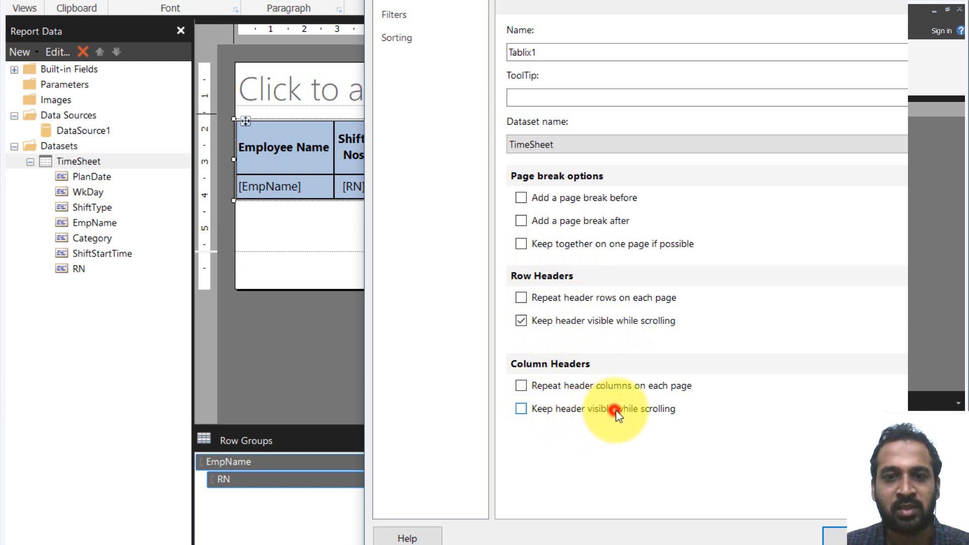
click(521, 409)
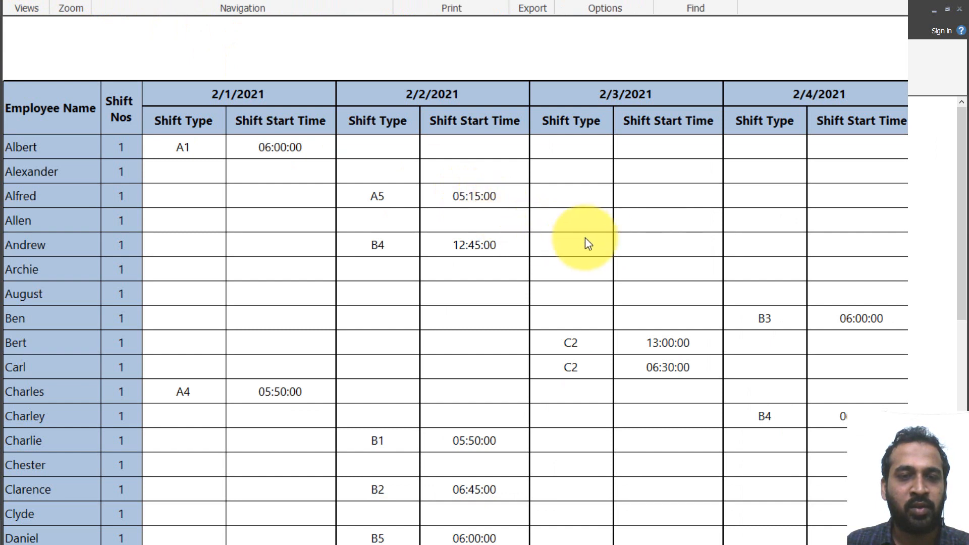
Step: Scroll the preview to George and Lee, confirming headers stay frozen and multiple shifts list per day
scroll(down, 3)
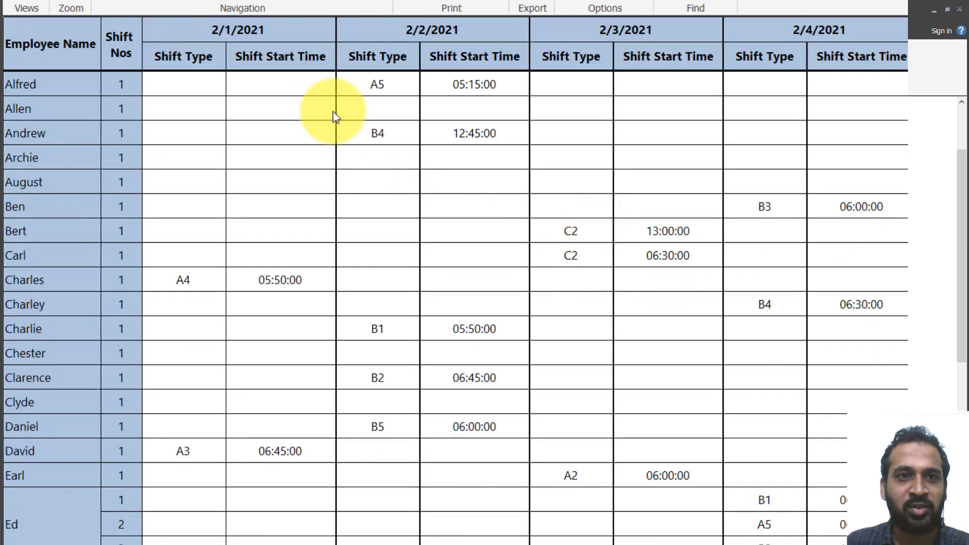
mouse_move(334, 114)
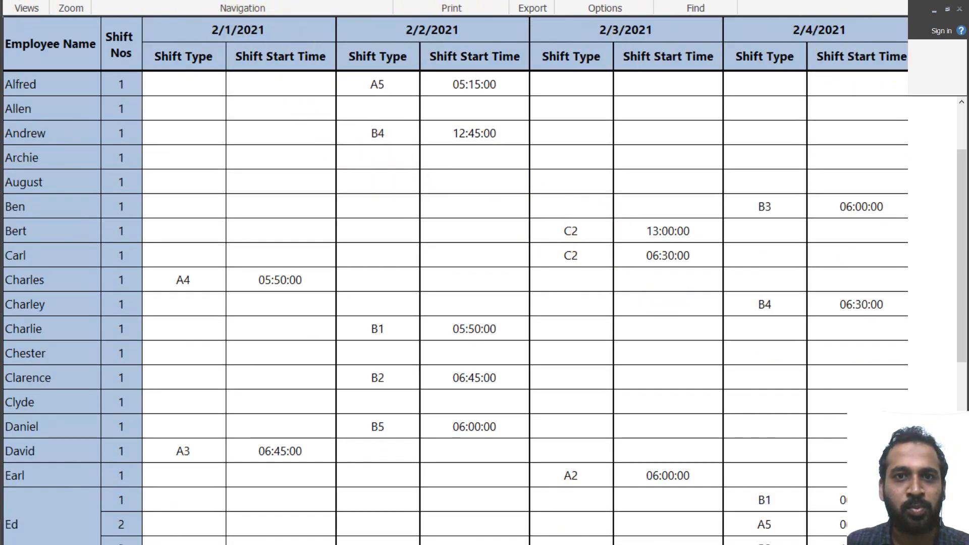
scroll(down, 3)
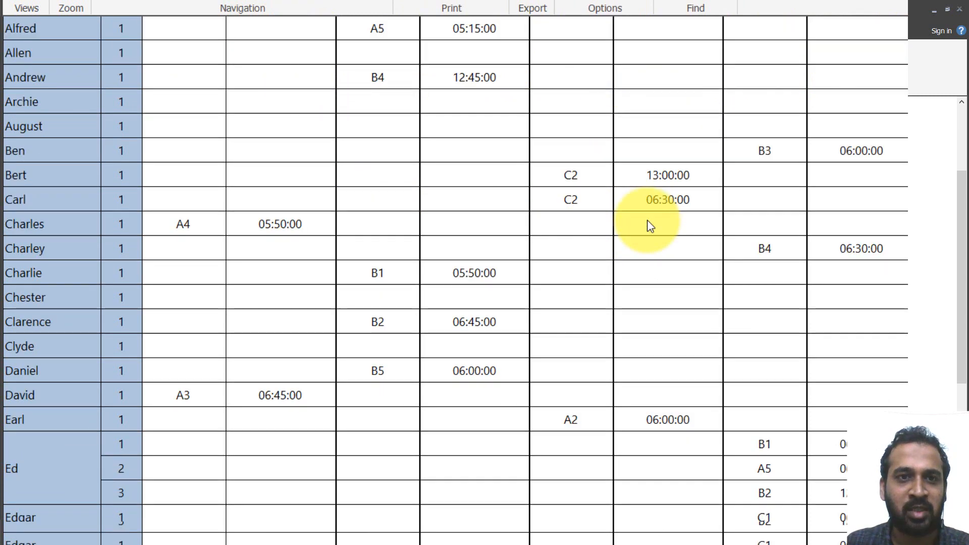
scroll(down, 3)
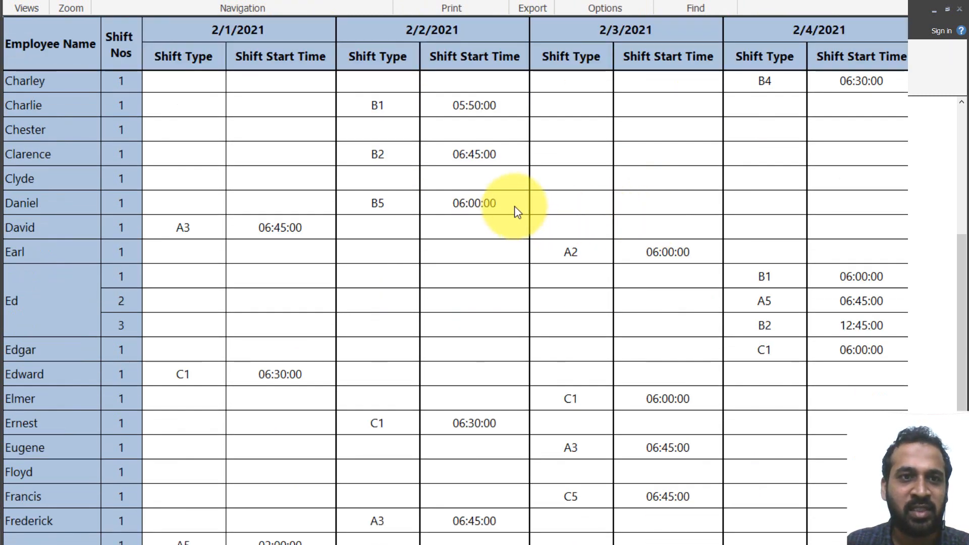
scroll(down, 3)
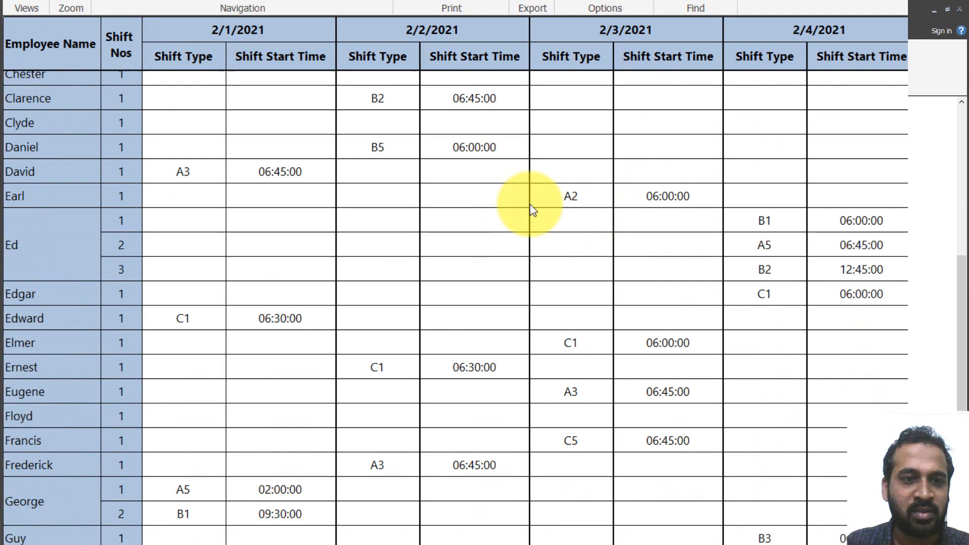
scroll(down, 3)
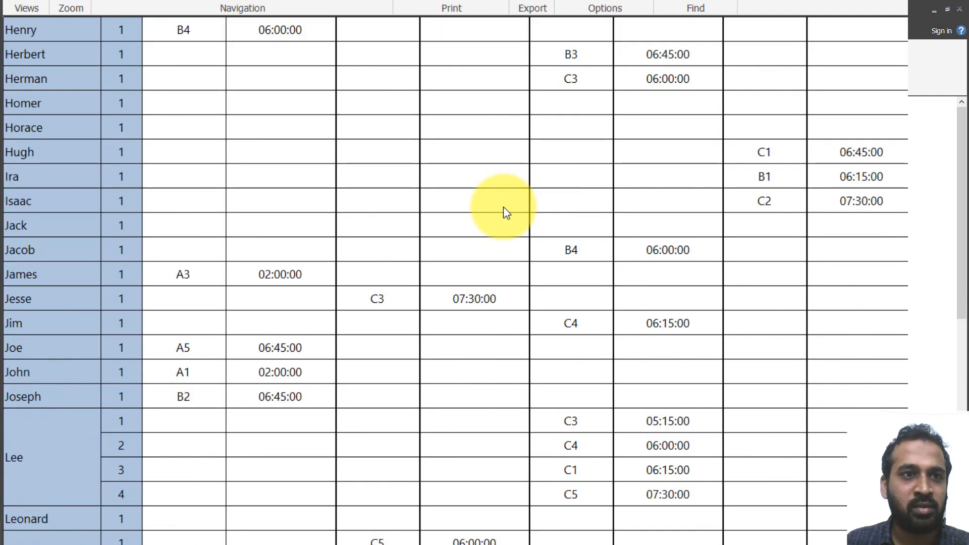
scroll(up, 3)
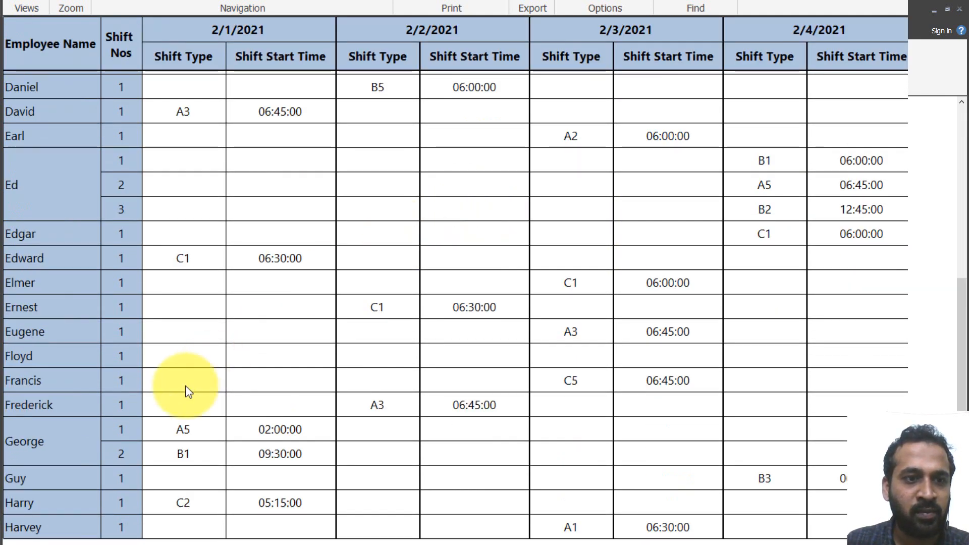
mouse_move(201, 439)
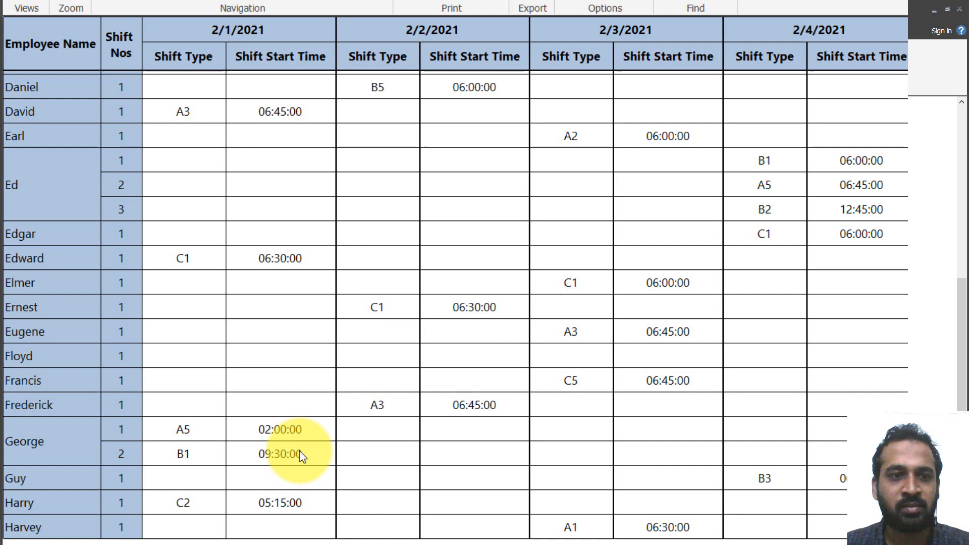
Step: Scroll to Walter's rows and return to the preview showing his three same-day shifts numbered 1–3
scroll(down, 3)
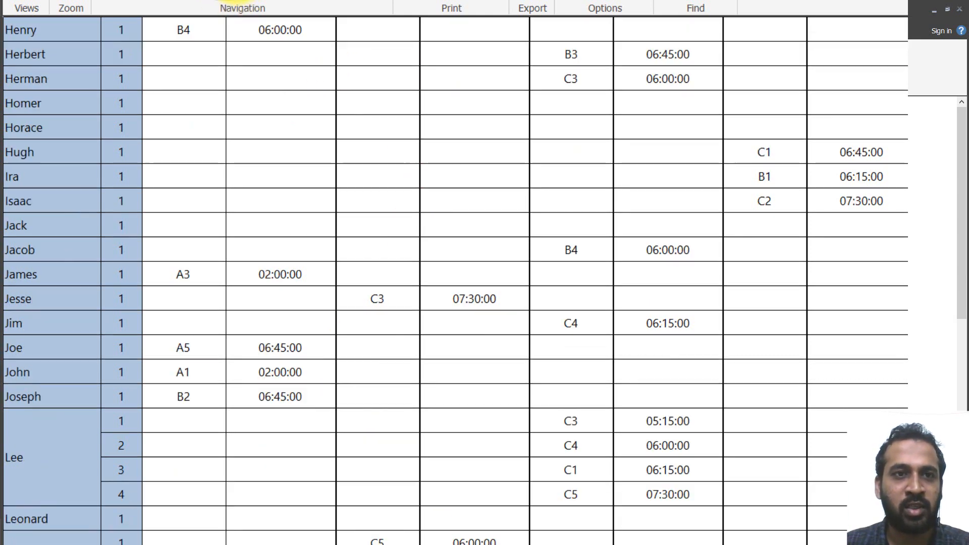
scroll(down, 3)
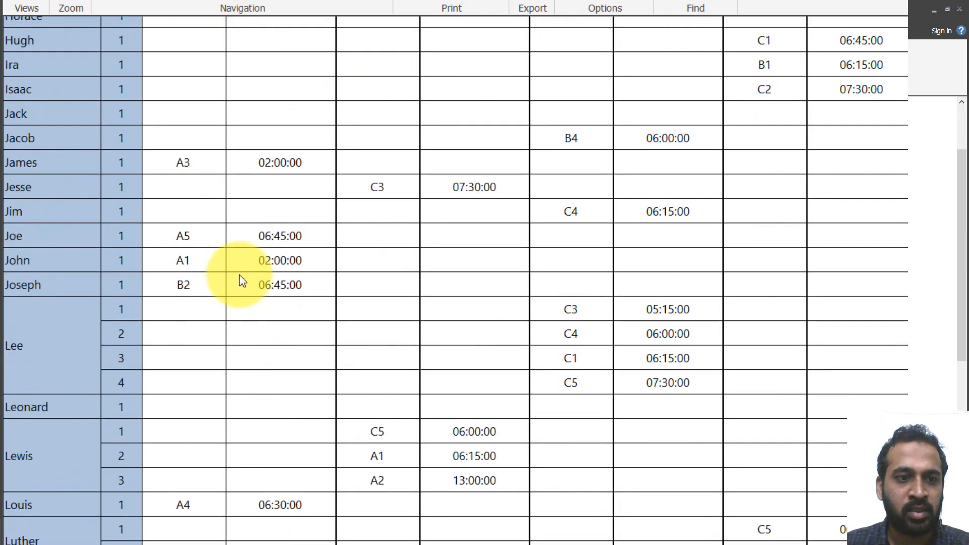
scroll(down, 3)
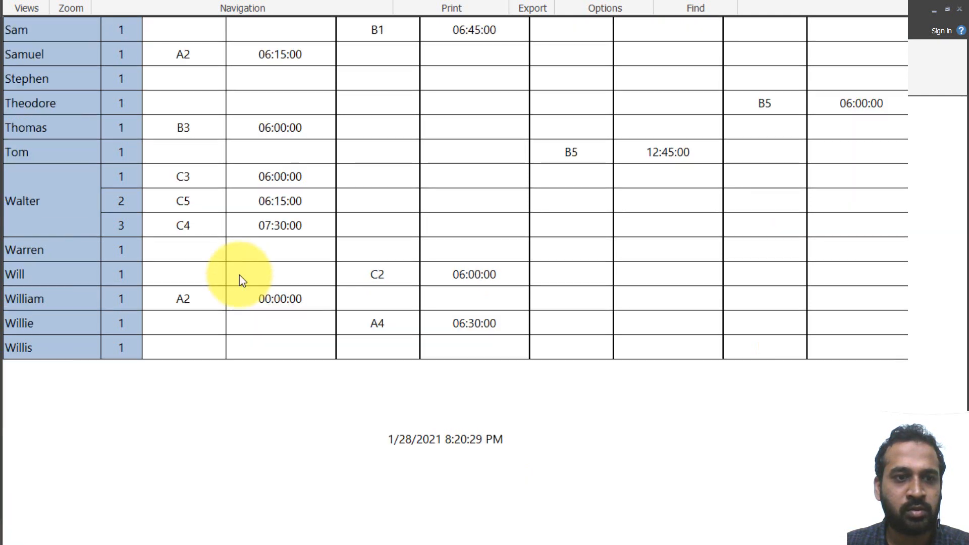
mouse_move(66, 200)
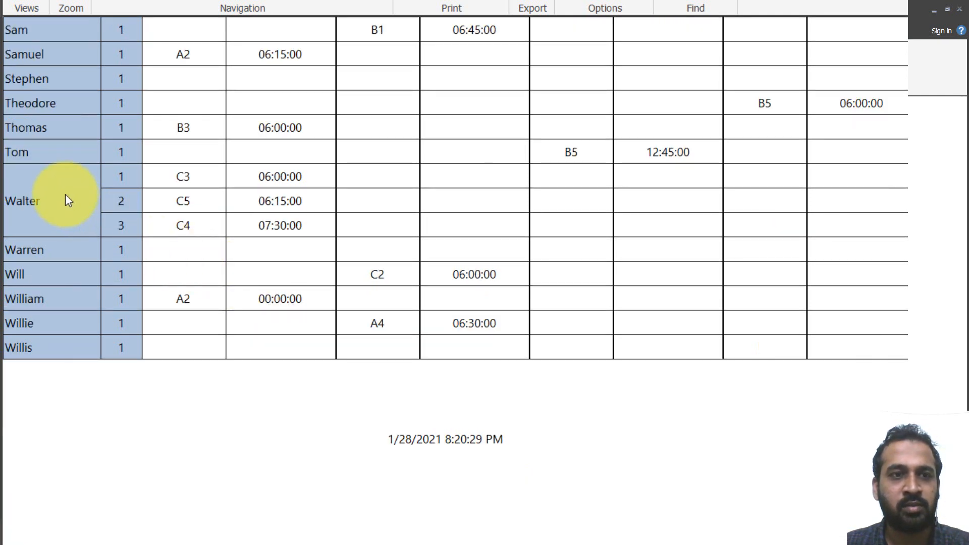
mouse_move(198, 230)
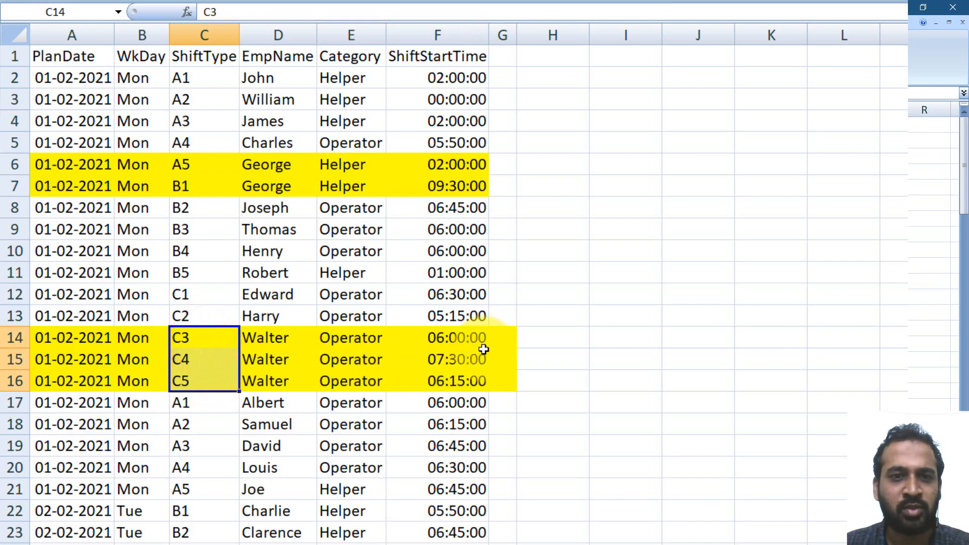
click(437, 337)
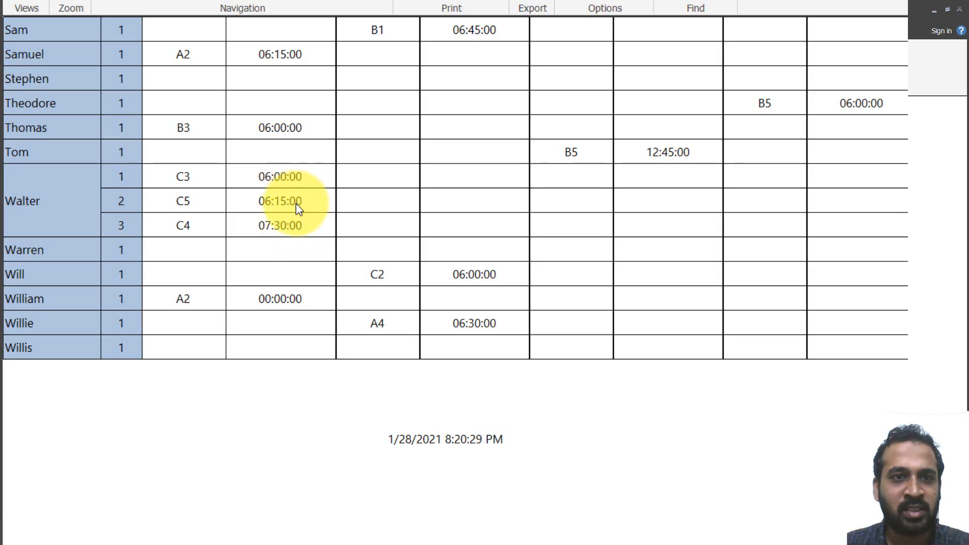
mouse_move(299, 230)
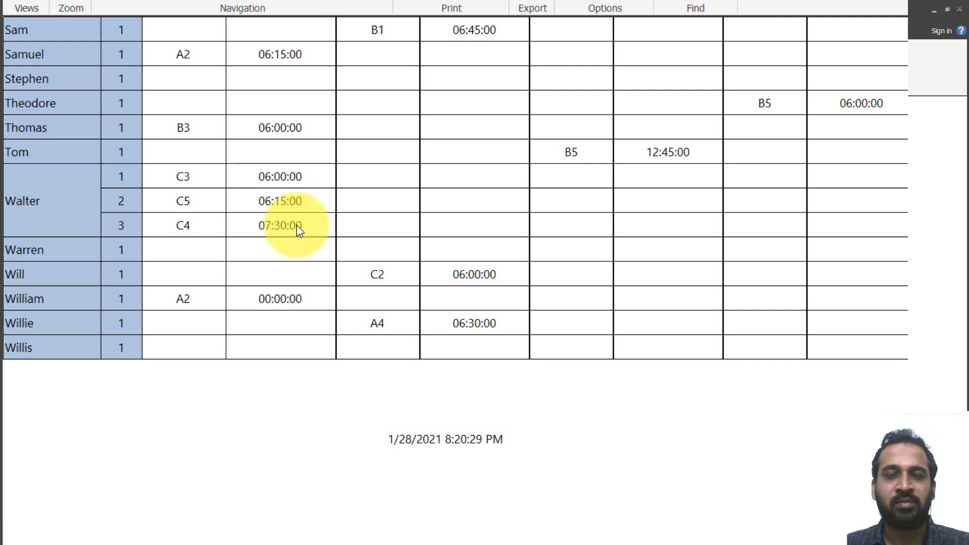